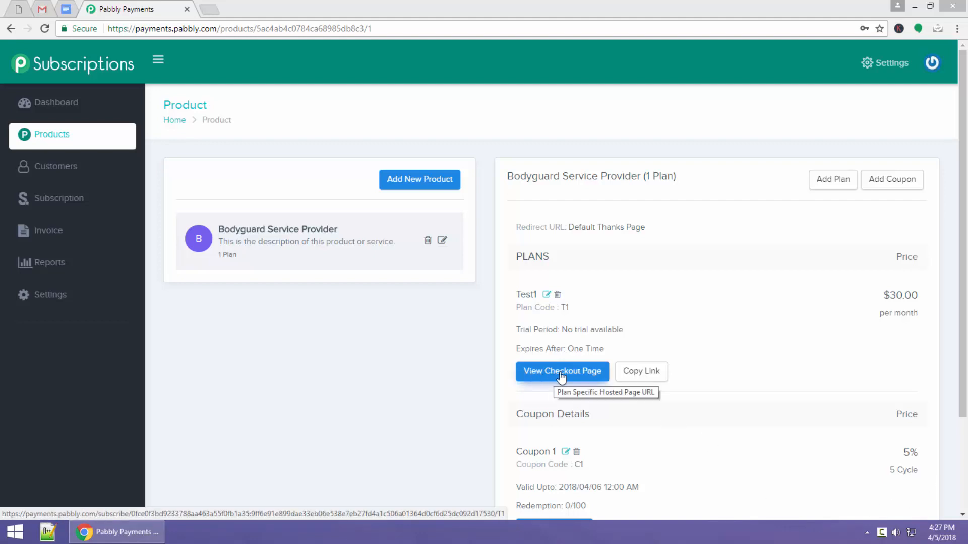
# - Open the hosted checkout page for the Test1 plan of Bodyguard Service Provider ($38.00 total)
pyautogui.click(561, 371)
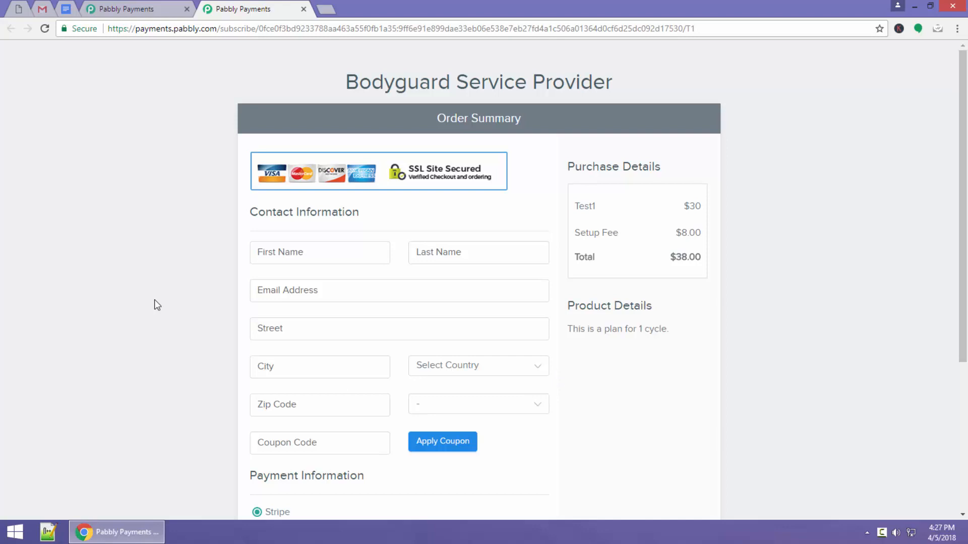
pyautogui.moveTo(824, 369)
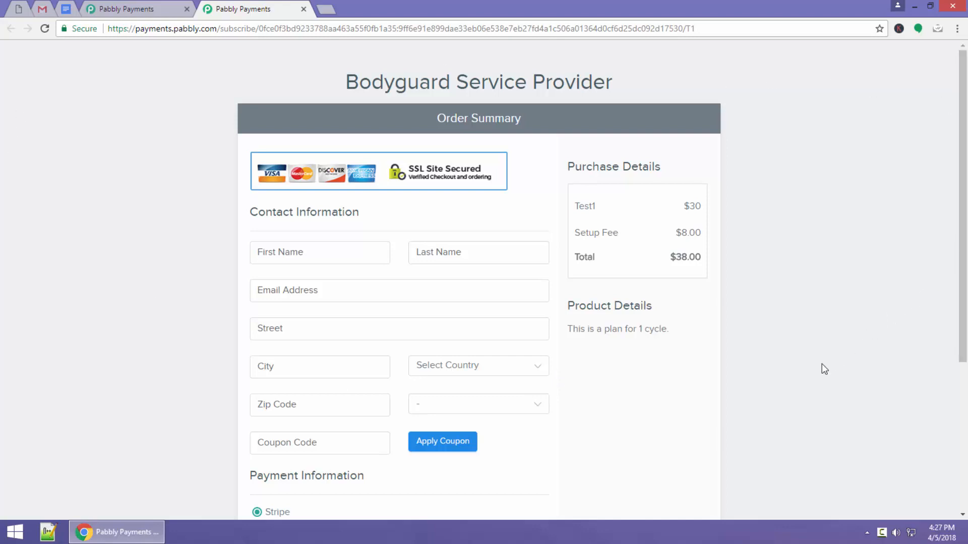
pyautogui.moveTo(595, 89)
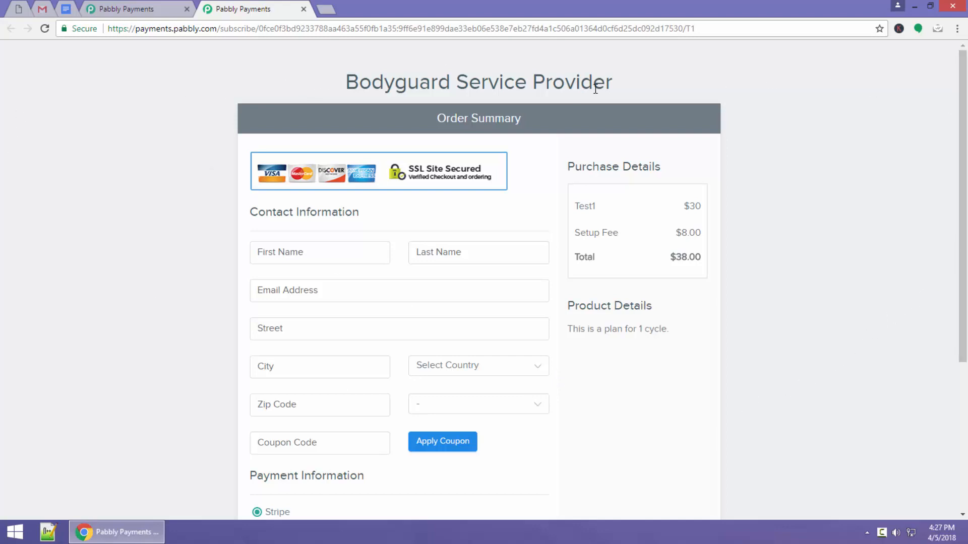
pyautogui.moveTo(567, 172)
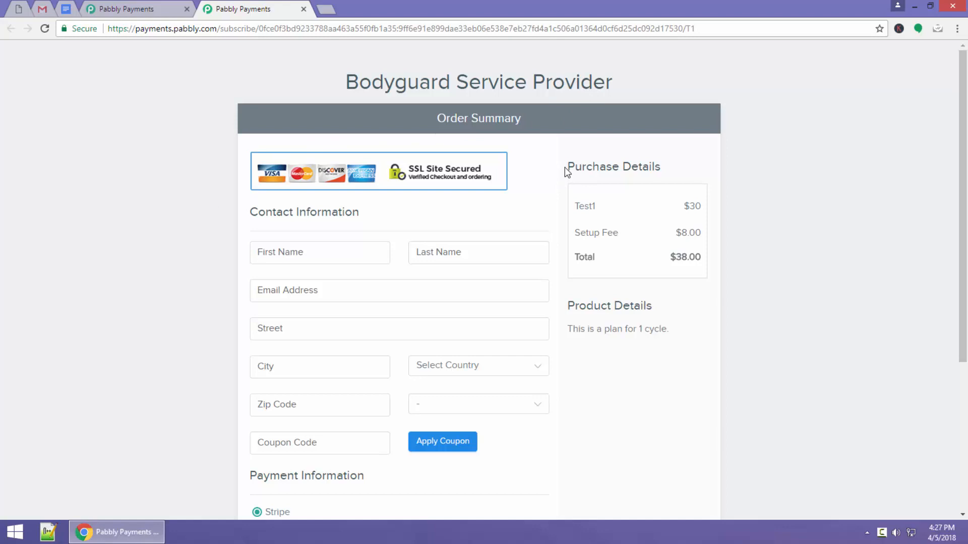
pyautogui.moveTo(559, 216)
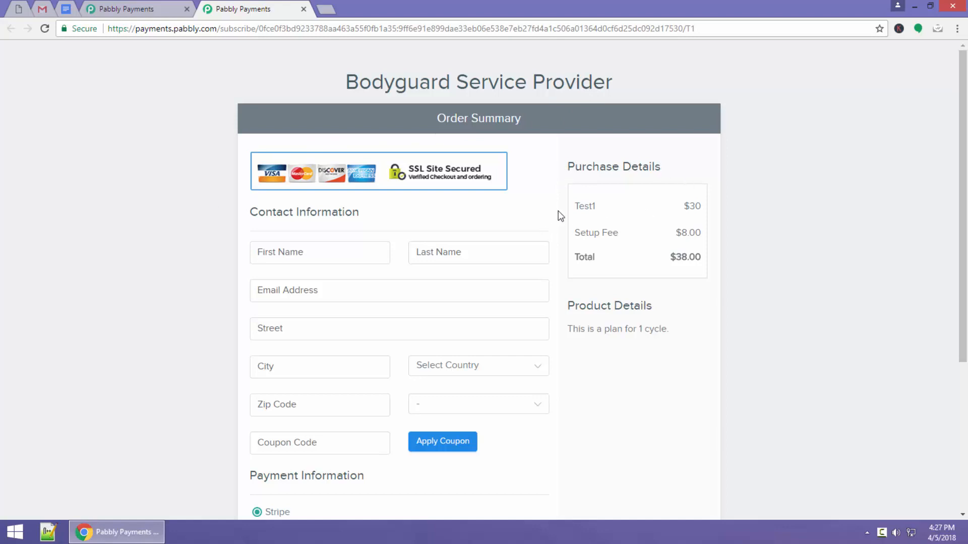
pyautogui.moveTo(602, 208)
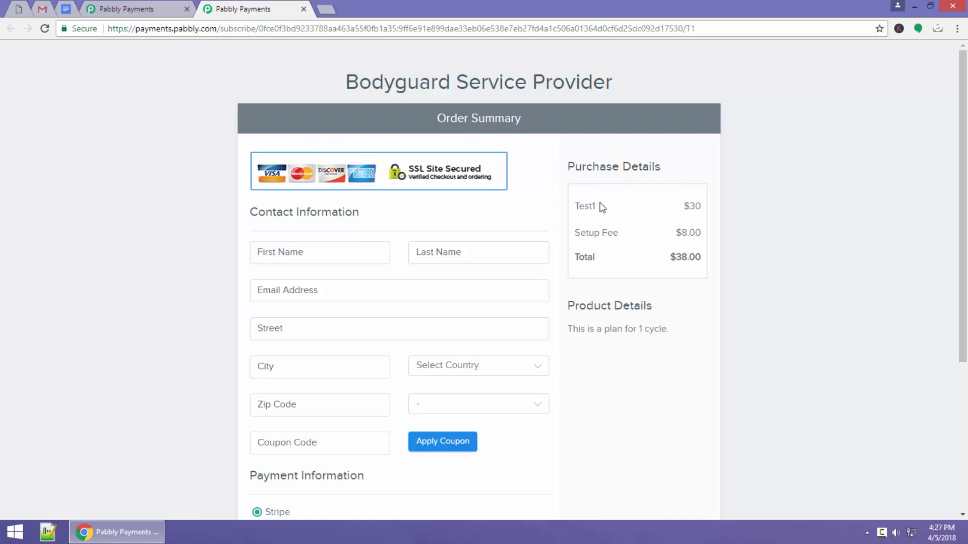
pyautogui.moveTo(695, 204)
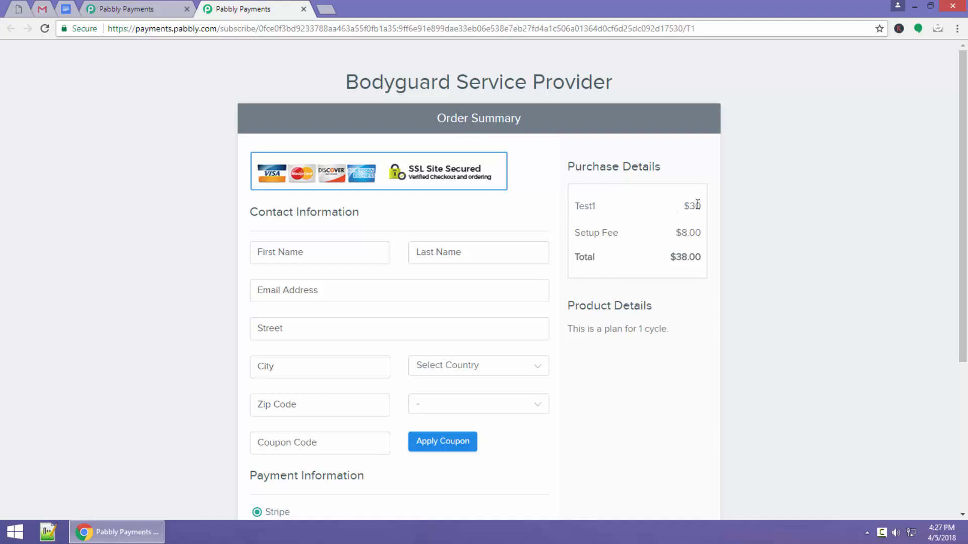
pyautogui.moveTo(658, 234)
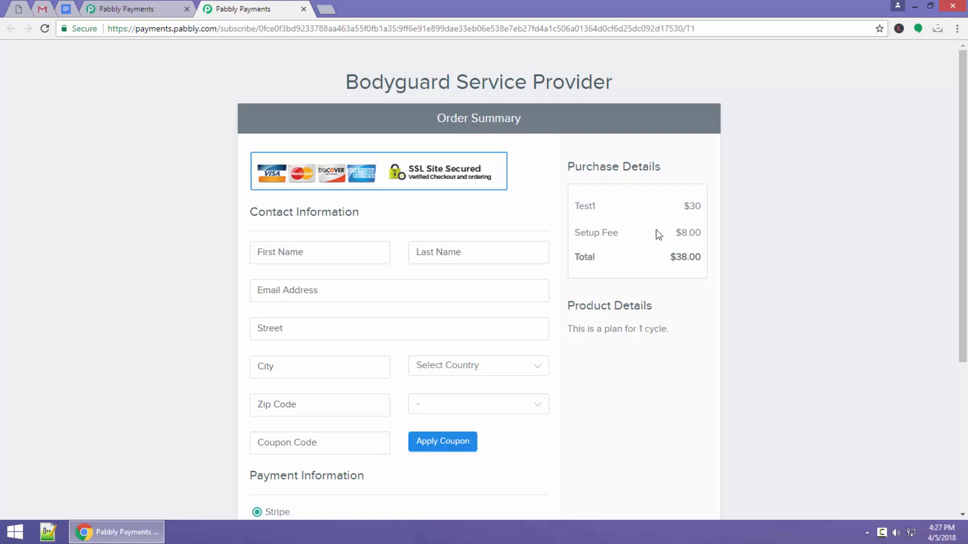
pyautogui.moveTo(662, 285)
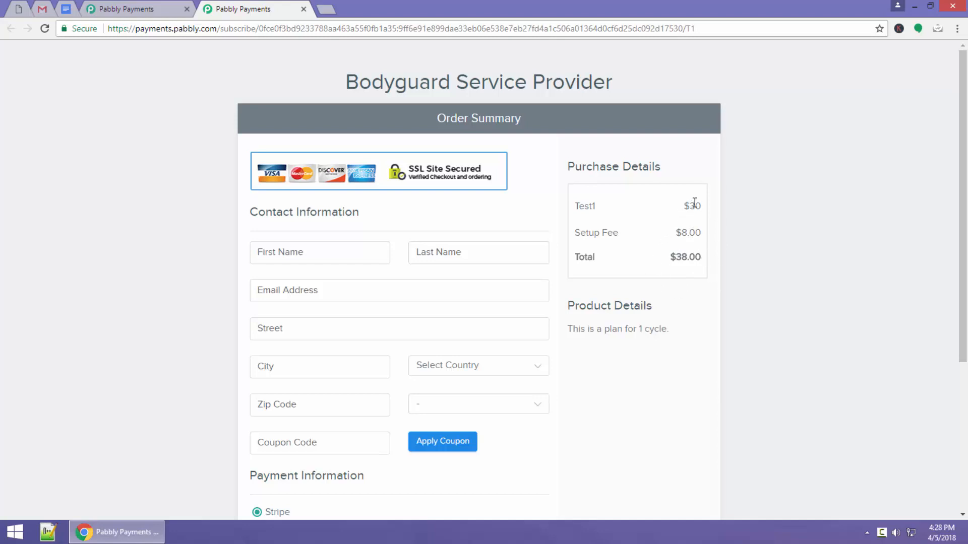
pyautogui.moveTo(681, 251)
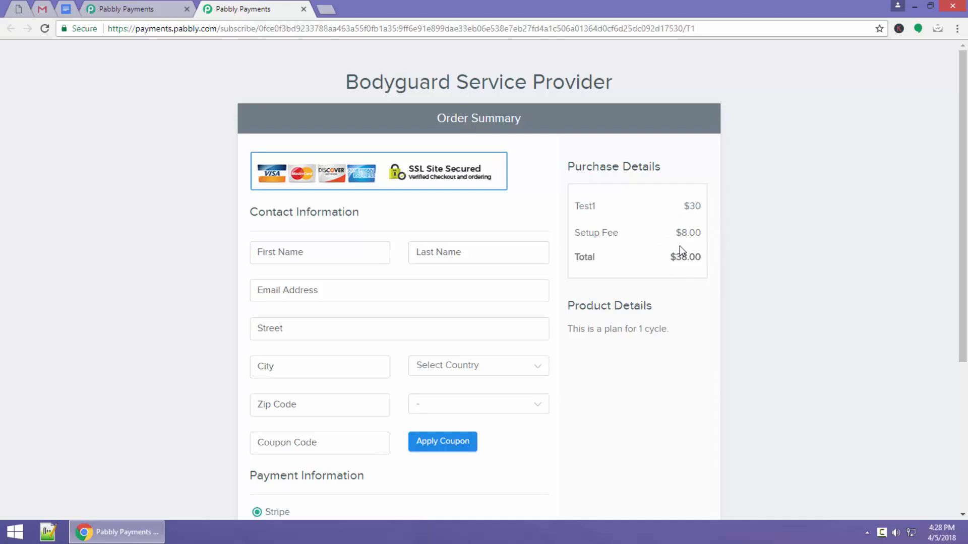
pyautogui.moveTo(570, 307)
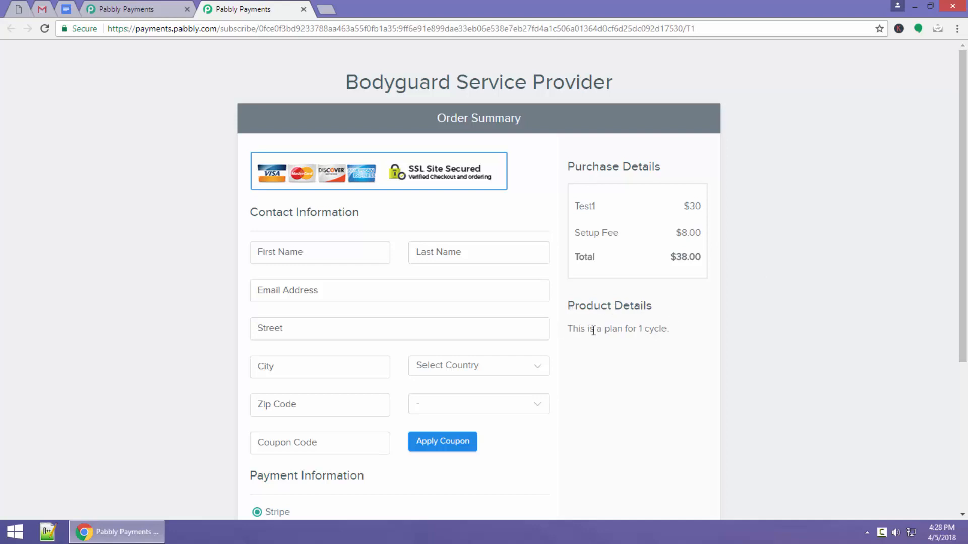
pyautogui.moveTo(655, 331)
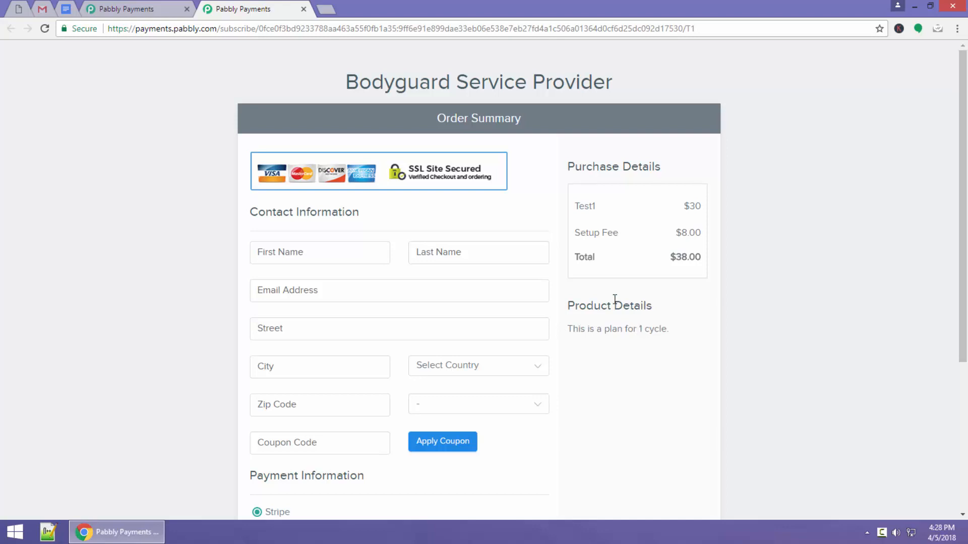
pyautogui.moveTo(241, 221)
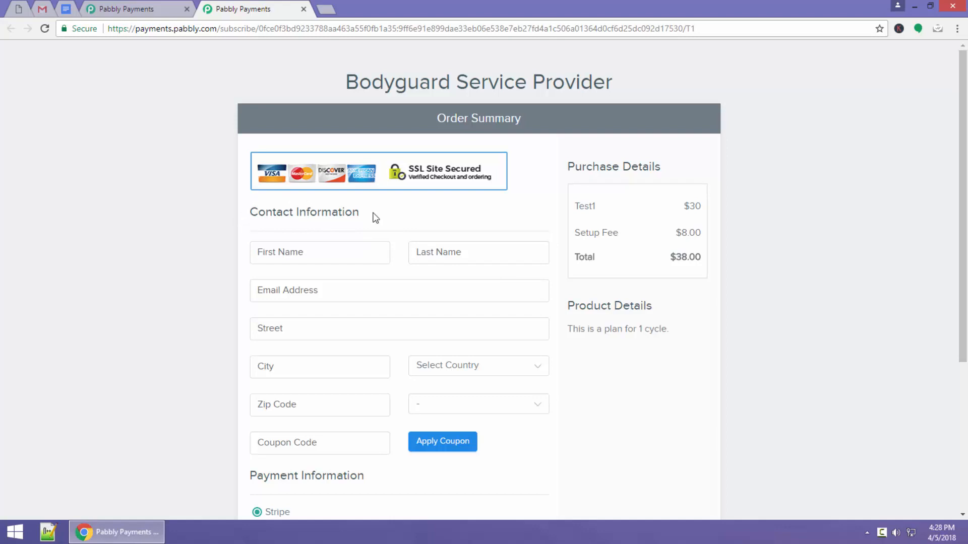
pyautogui.scroll(-3)
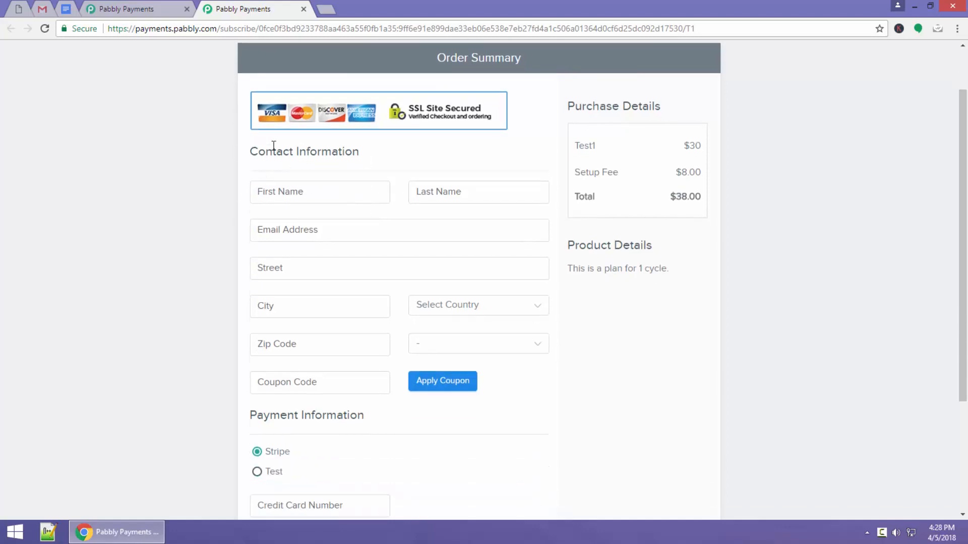
pyautogui.moveTo(399, 404)
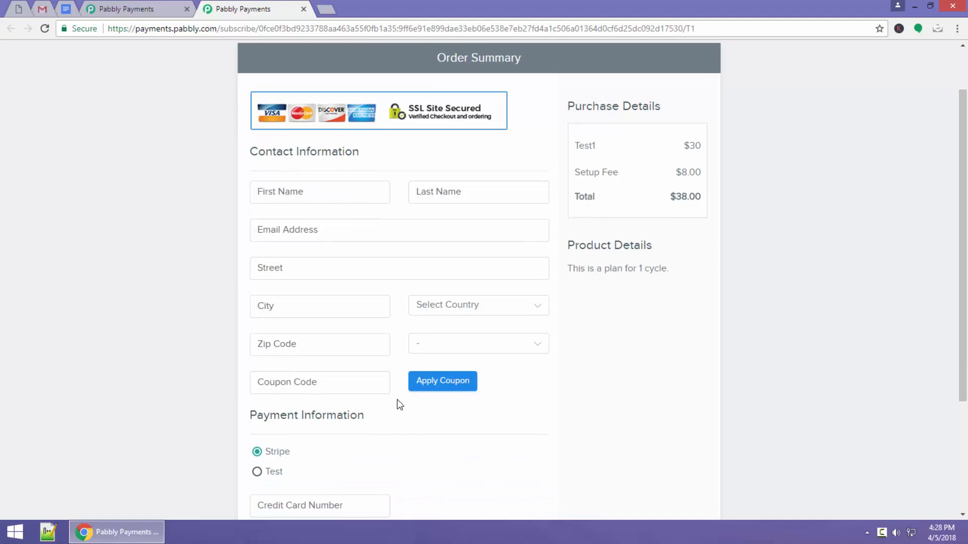
pyautogui.moveTo(373, 153)
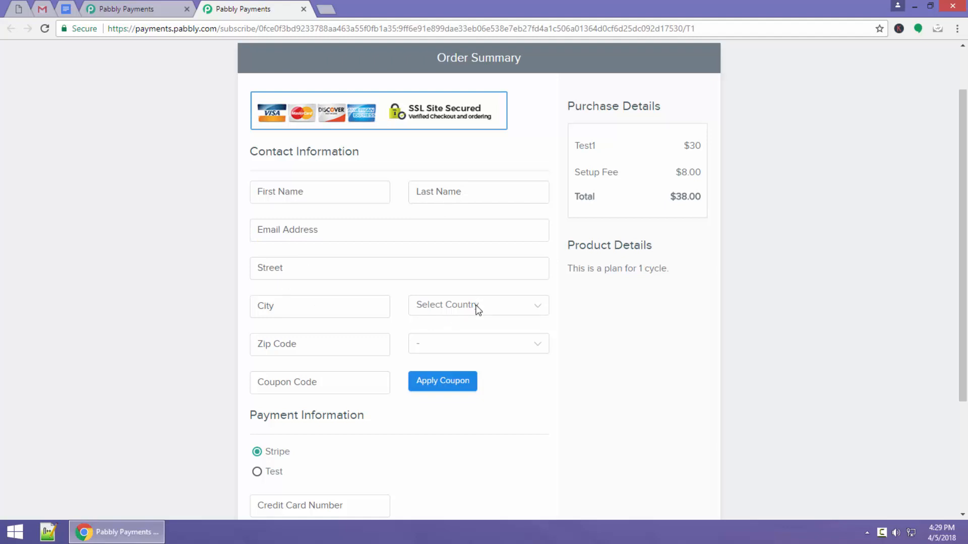
pyautogui.moveTo(504, 351)
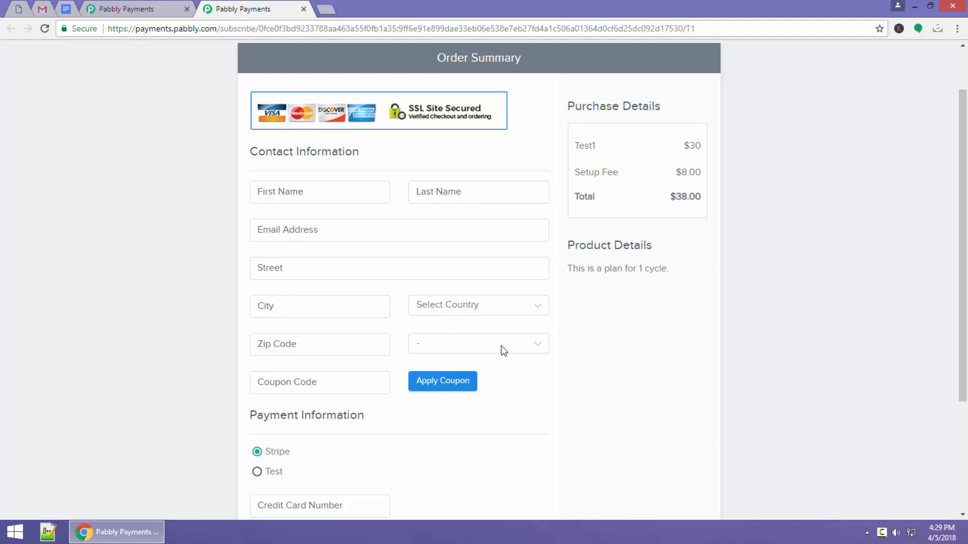
pyautogui.moveTo(323, 383)
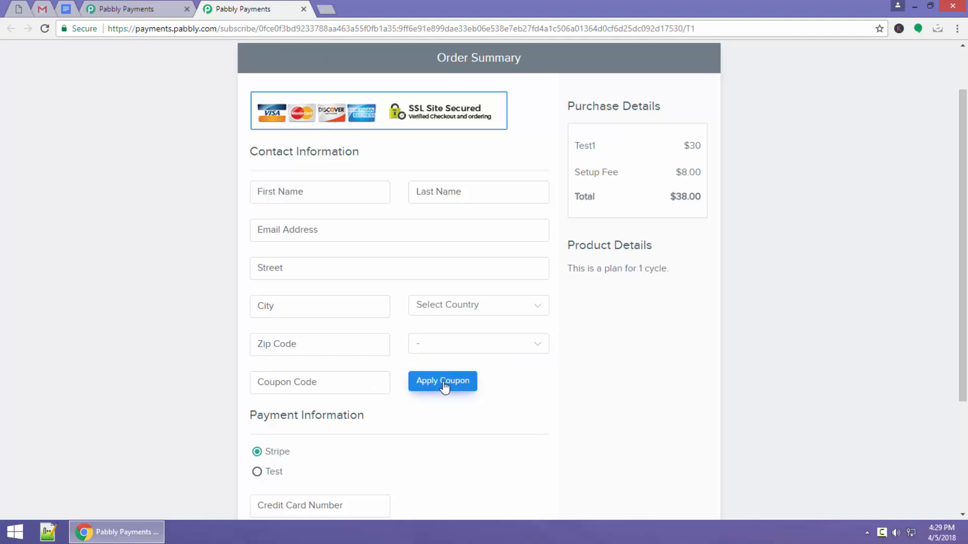
pyautogui.scroll(-3)
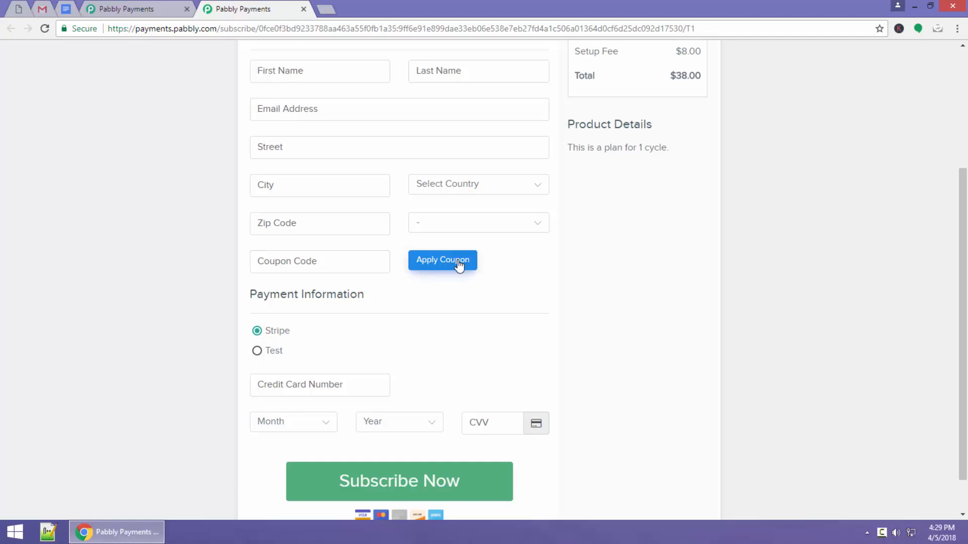
pyautogui.moveTo(339, 296)
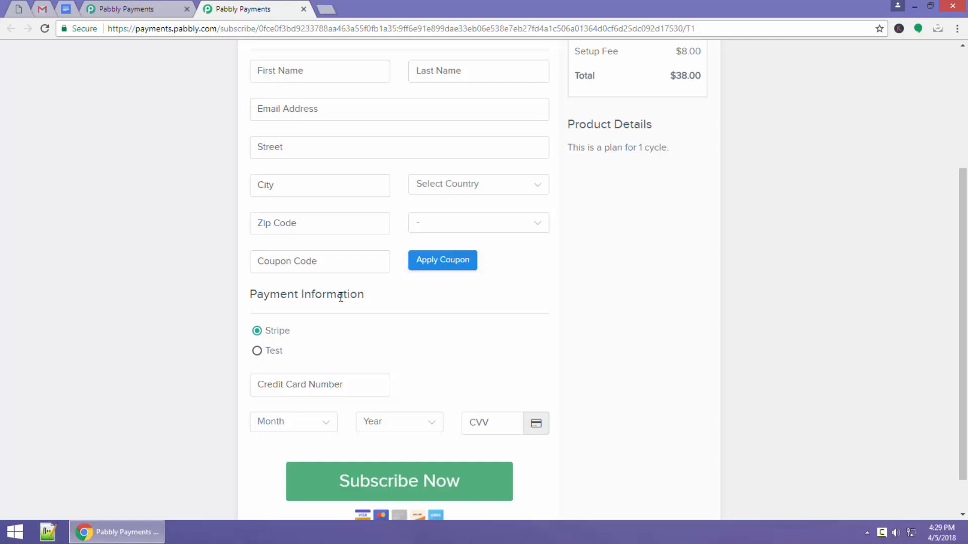
pyautogui.moveTo(234, 346)
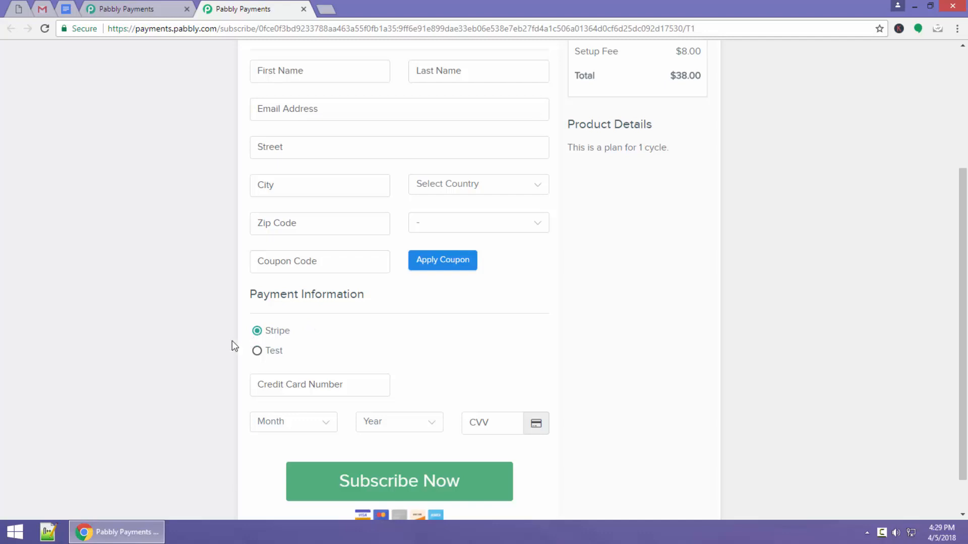
pyautogui.moveTo(287, 337)
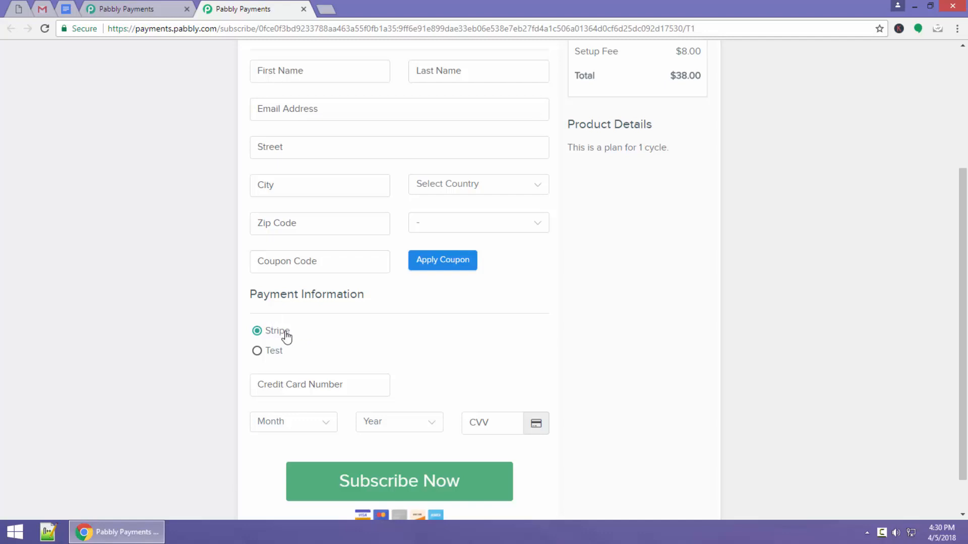
pyautogui.moveTo(279, 337)
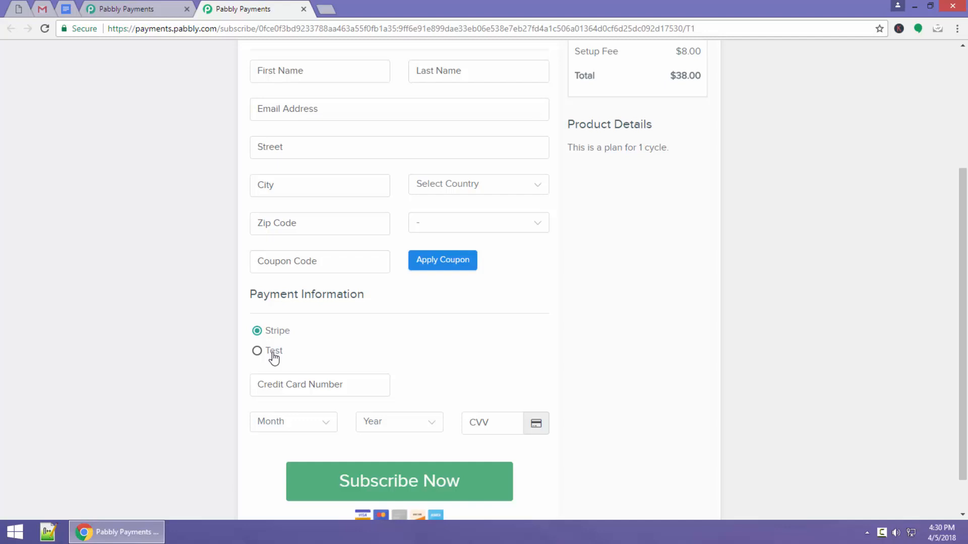
pyautogui.moveTo(274, 357)
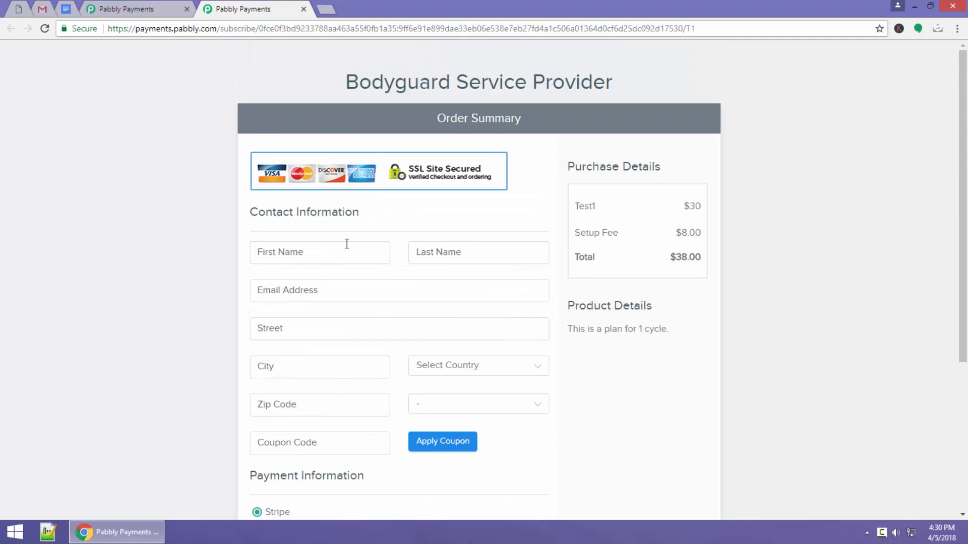
# - Fill in the customer's first name and the contact email address on the checkout form
pyautogui.click(319, 252)
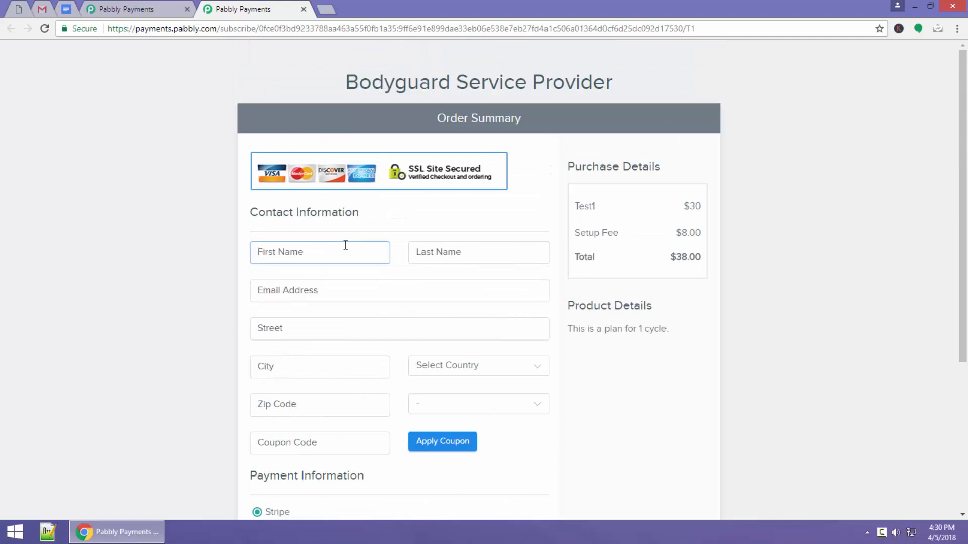
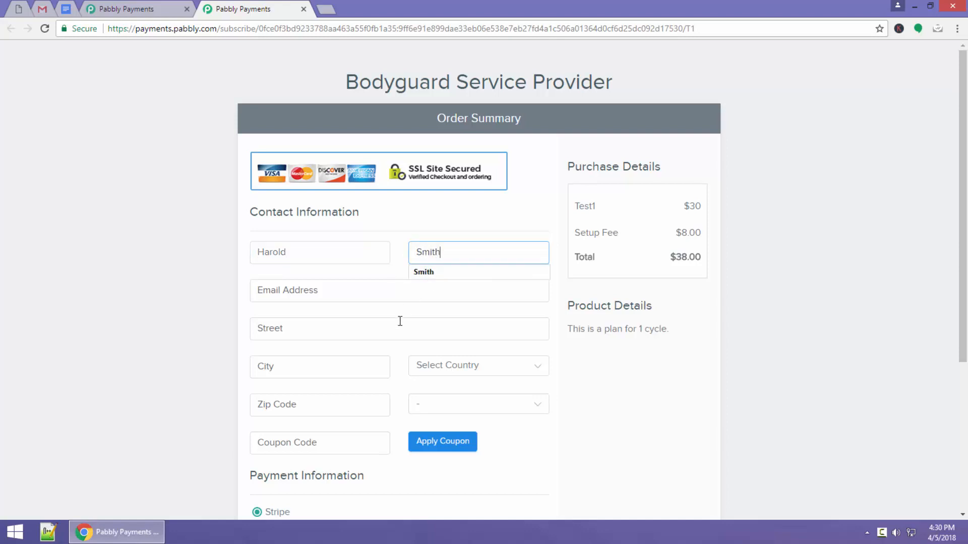
pyautogui.click(399, 290)
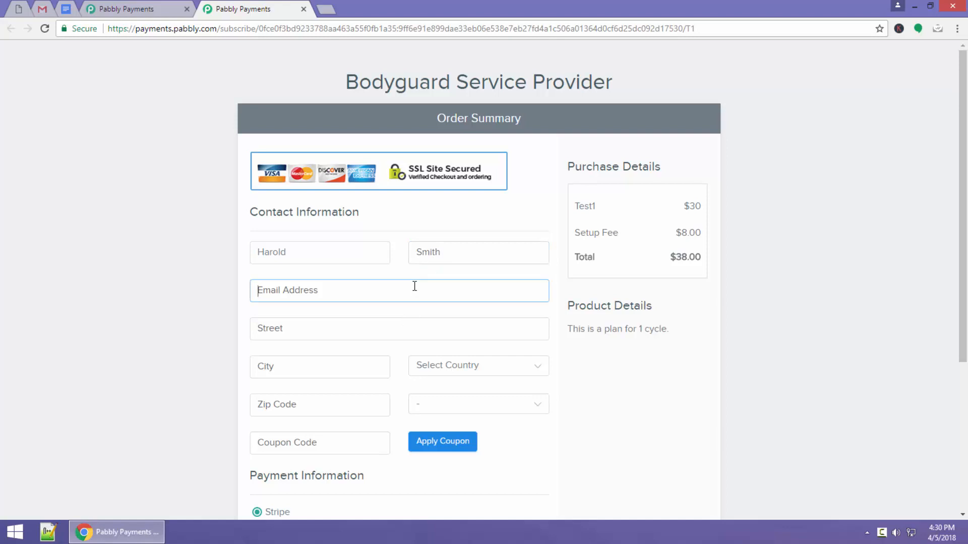
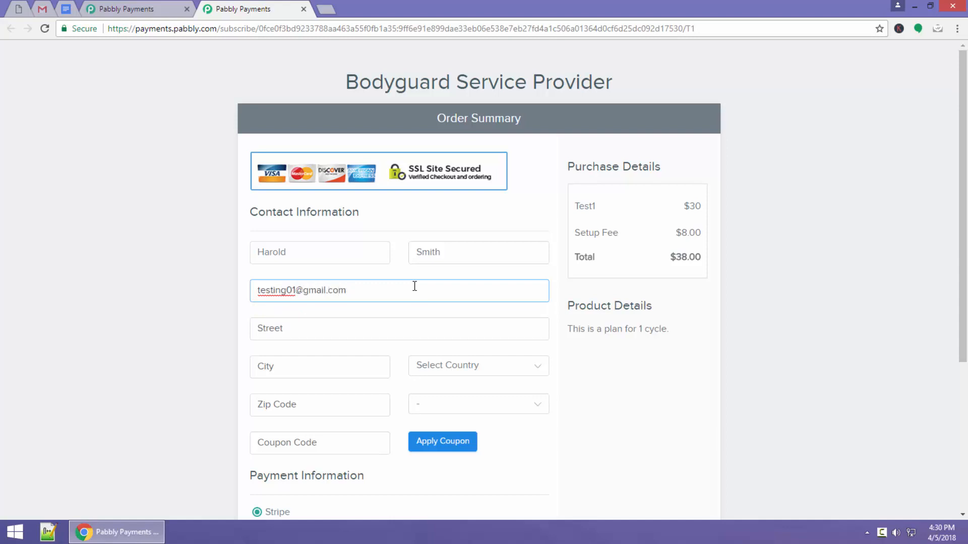
# - Enter street address abc and city Dallas
pyautogui.click(400, 328)
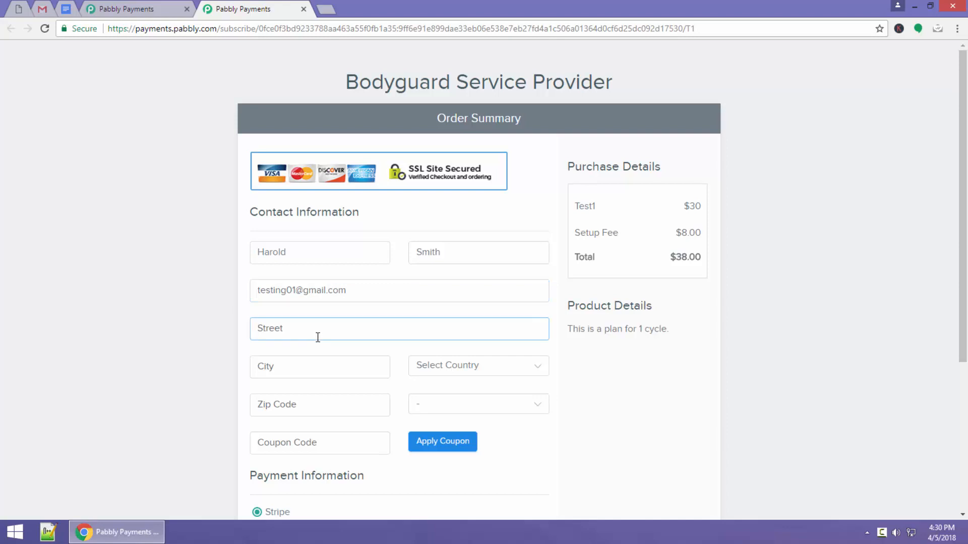
pyautogui.write('a')
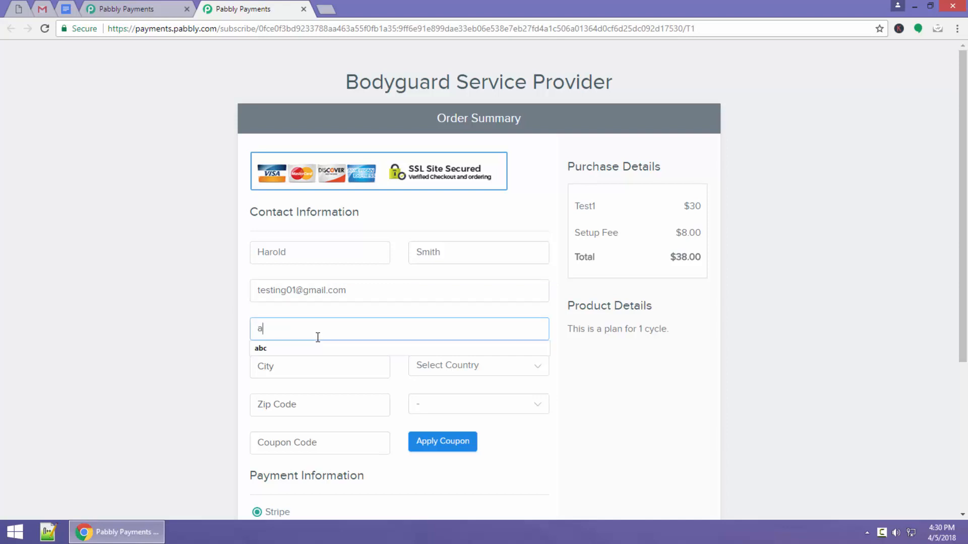
pyautogui.write('bc')
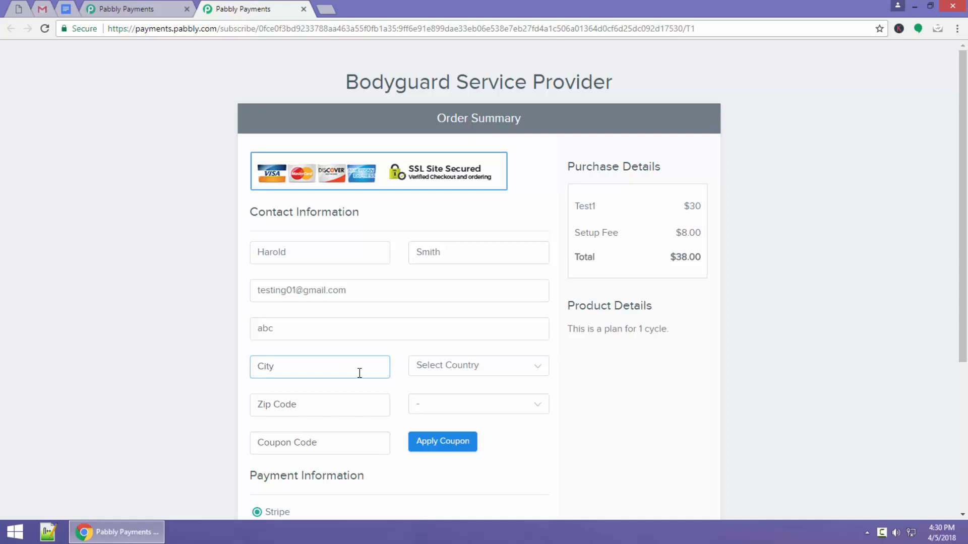
pyautogui.write('Dallas')
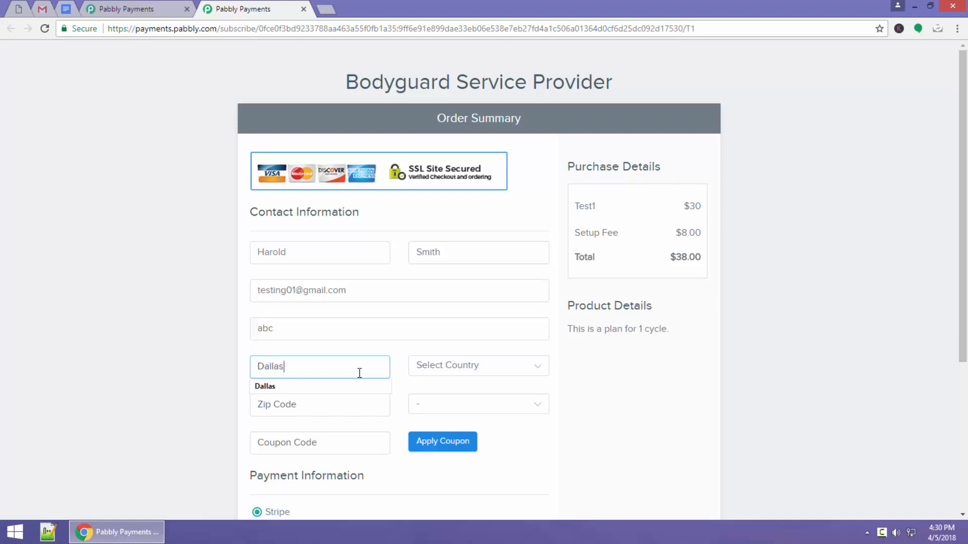
# - Set country United States, zip code 75001 and state Texas on the checkout form
pyautogui.click(477, 365)
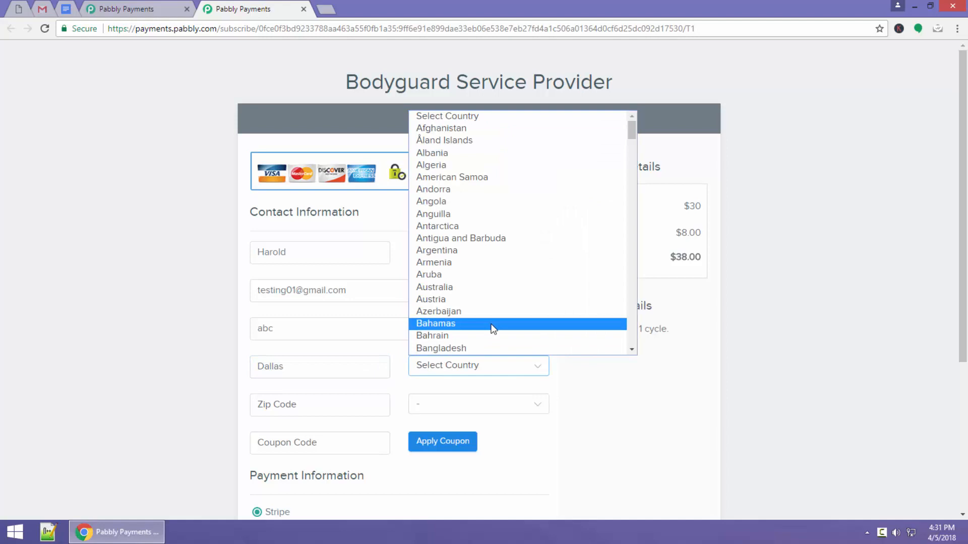
pyautogui.scroll(-3)
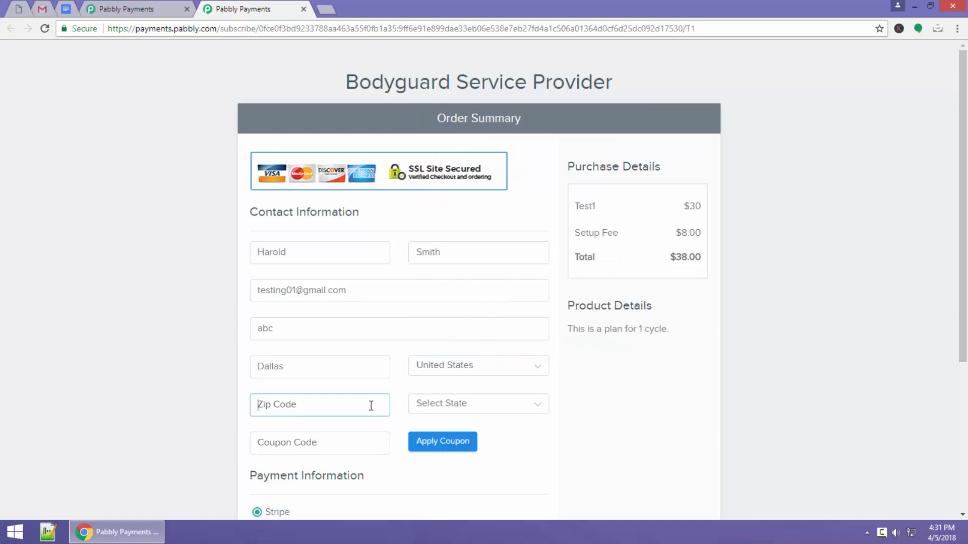
pyautogui.write('75001')
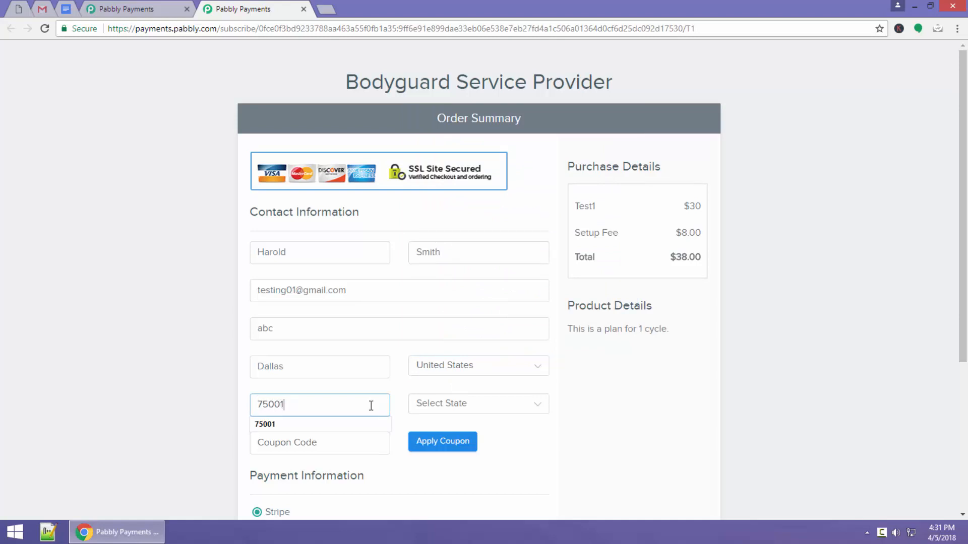
pyautogui.click(478, 403)
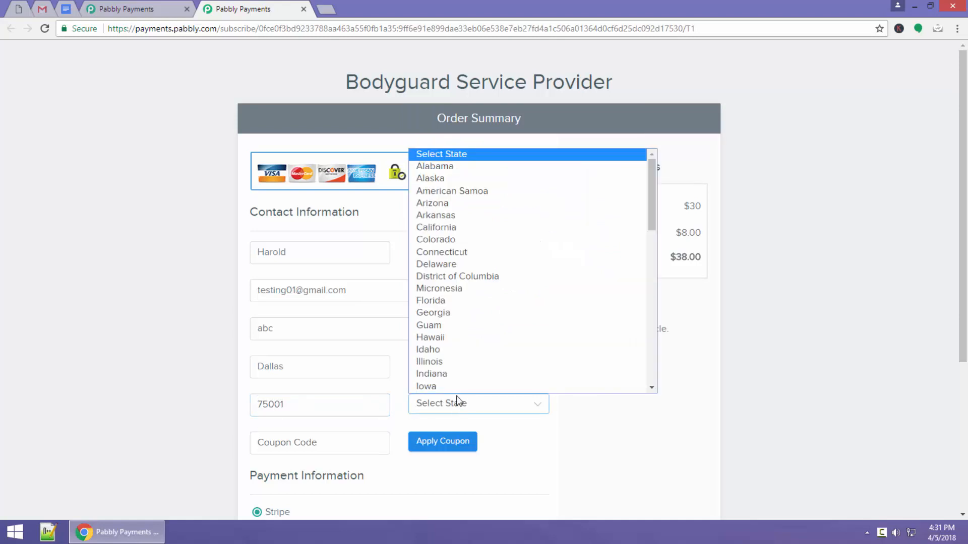
pyautogui.scroll(-3)
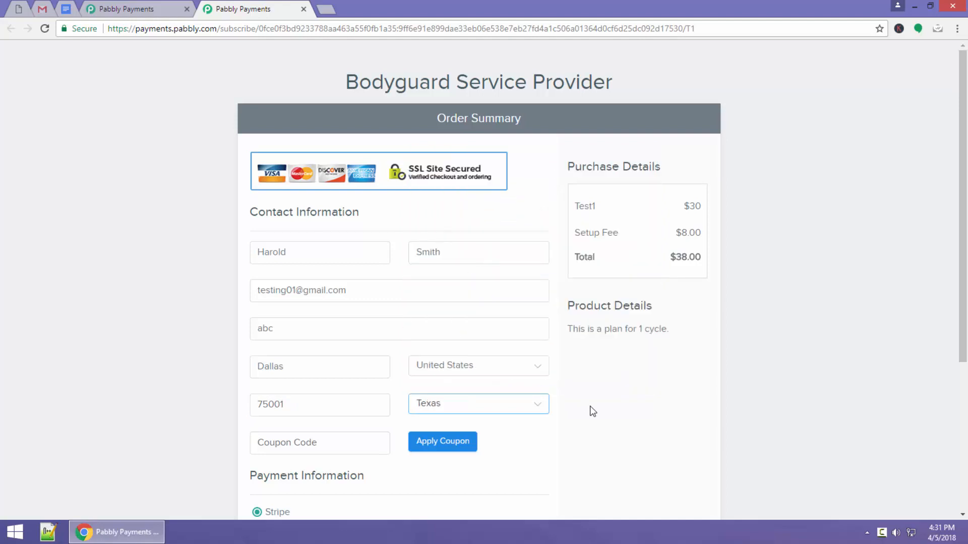
pyautogui.scroll(-3)
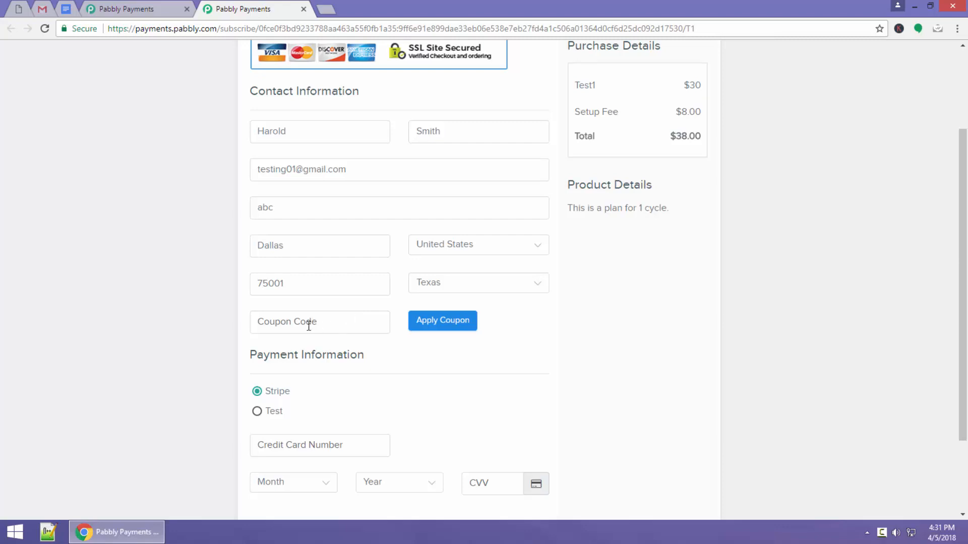
pyautogui.click(320, 321)
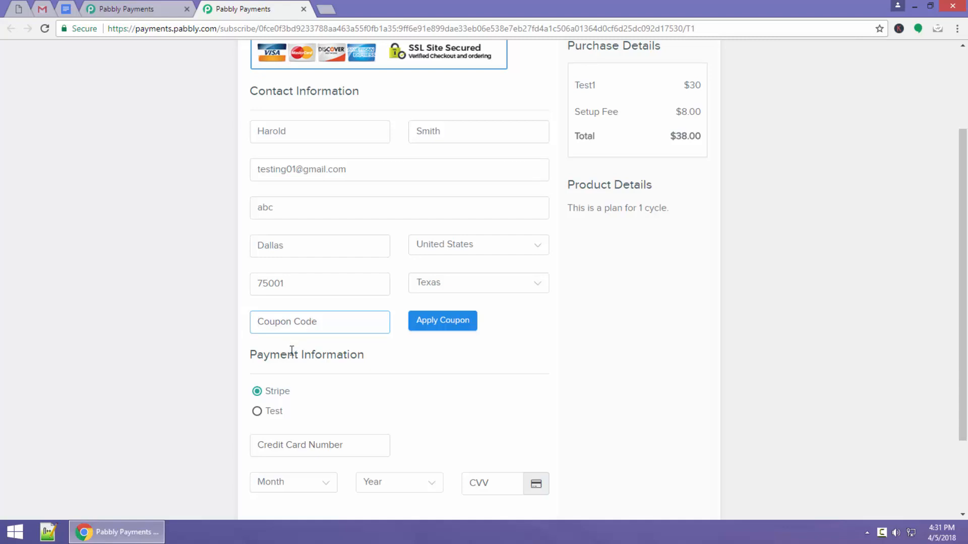
pyautogui.moveTo(362, 357)
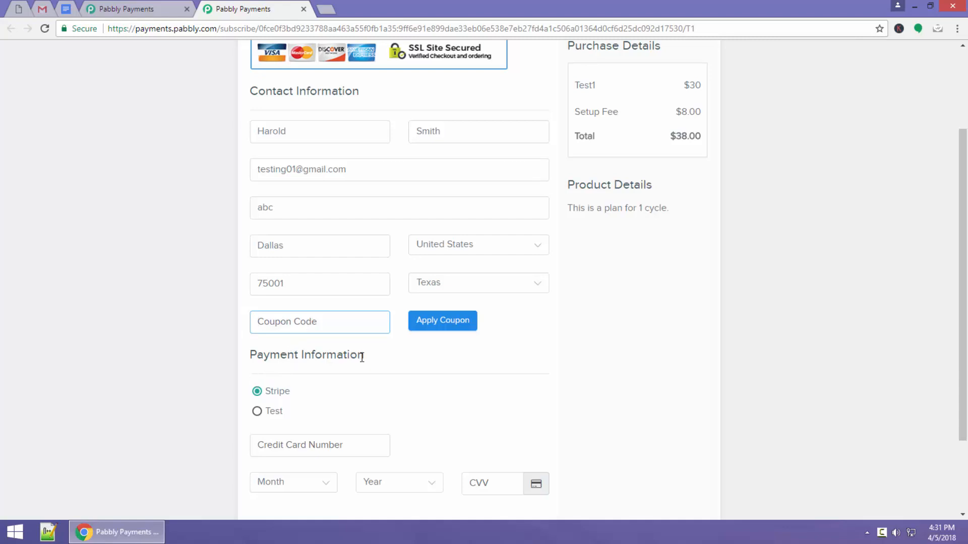
pyautogui.scroll(-3)
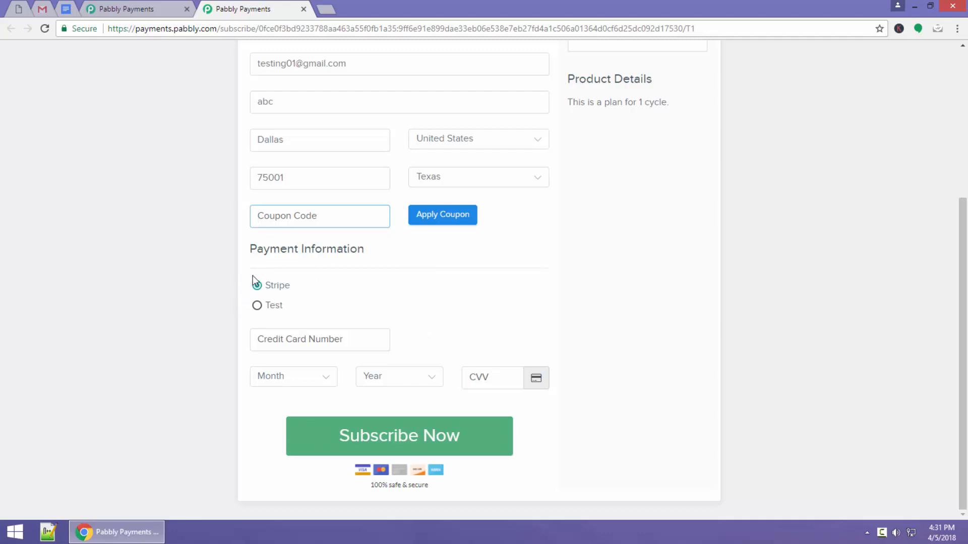
# - Choose Test as the payment method instead of Stripe, revealing the test card numbers
pyautogui.click(257, 285)
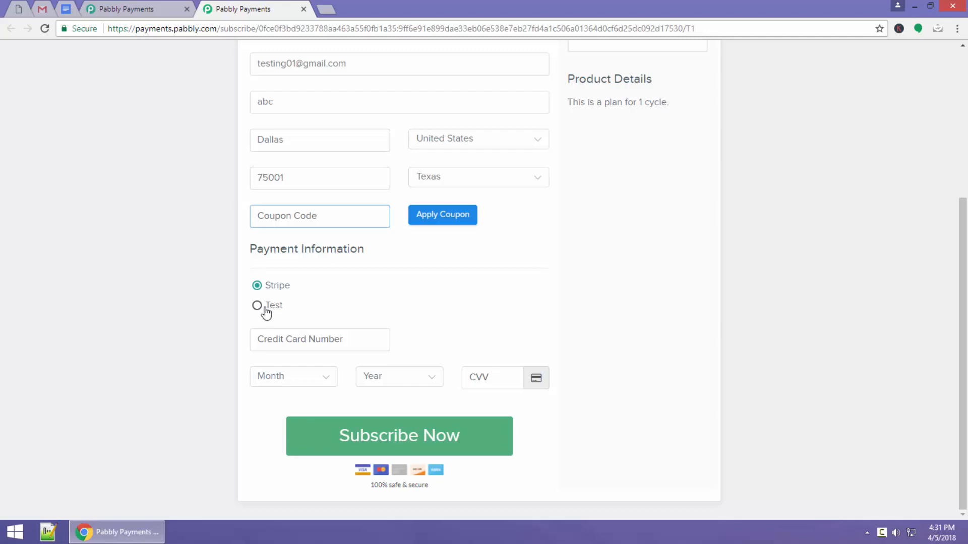
pyautogui.click(320, 215)
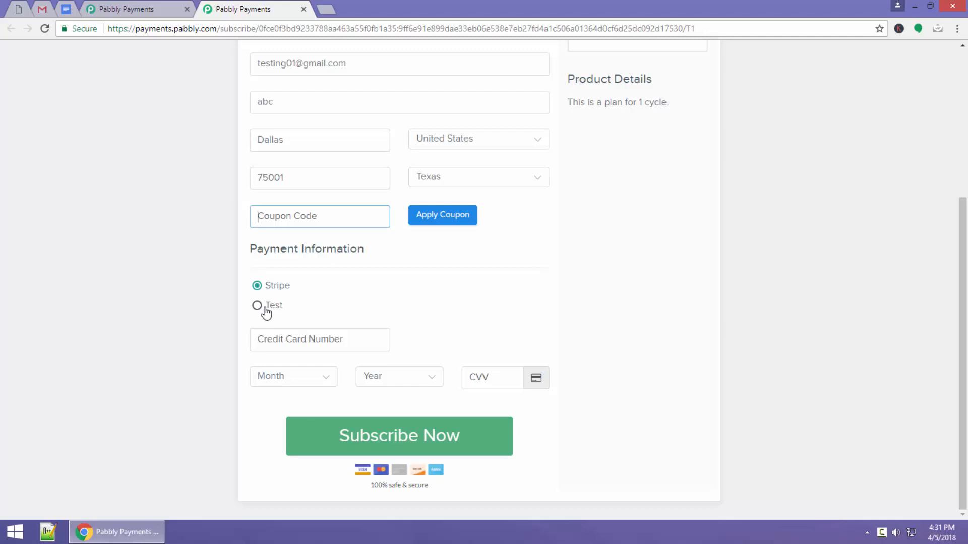
pyautogui.click(257, 304)
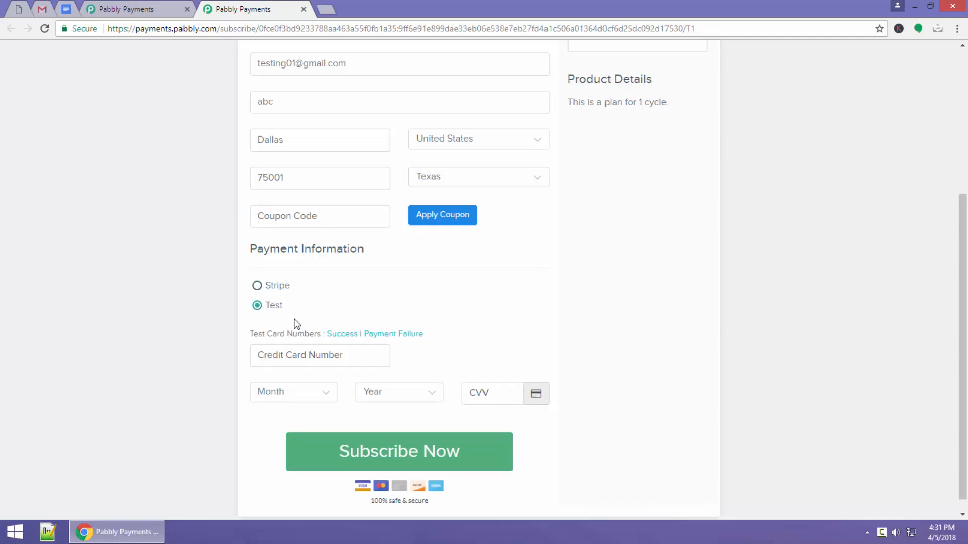
pyautogui.moveTo(352, 320)
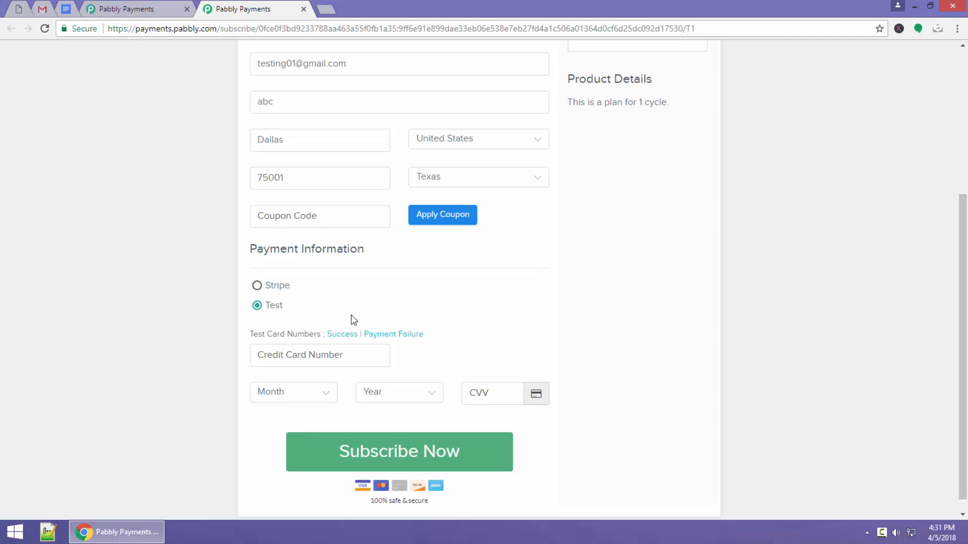
pyautogui.moveTo(341, 333)
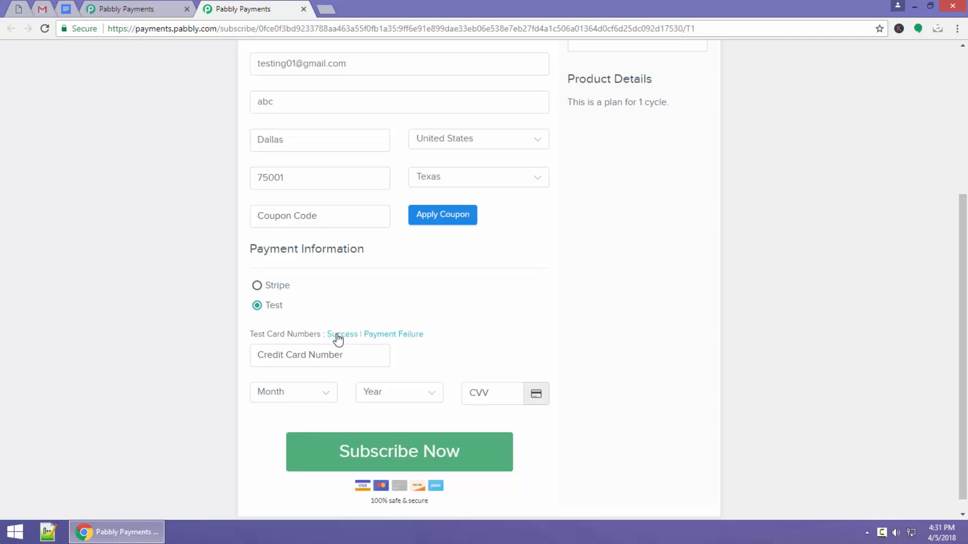
pyautogui.moveTo(334, 339)
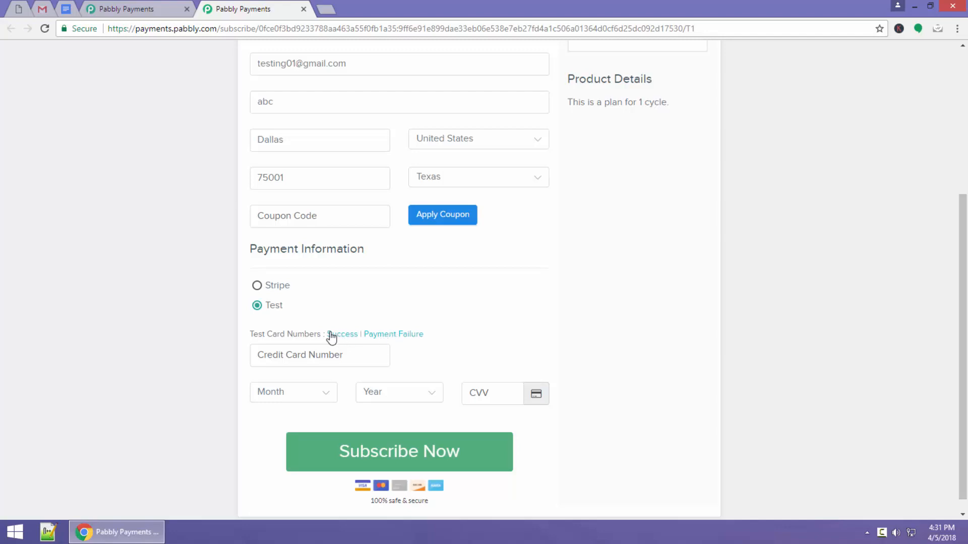
pyautogui.moveTo(384, 338)
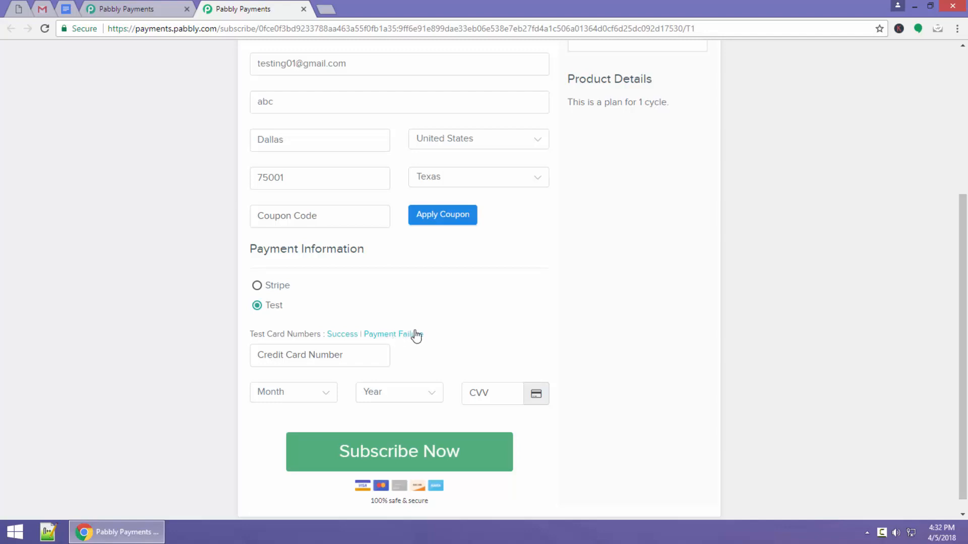
pyautogui.moveTo(376, 287)
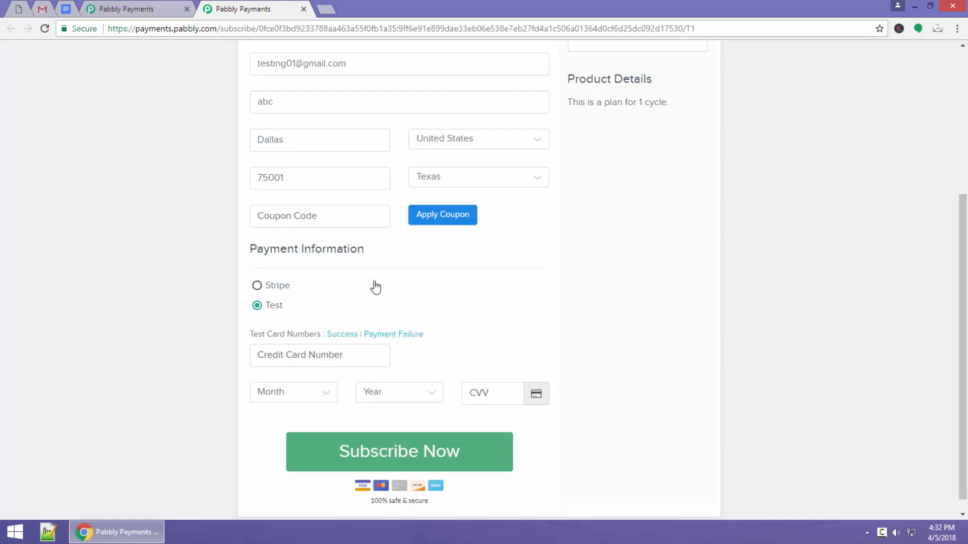
pyautogui.moveTo(294, 304)
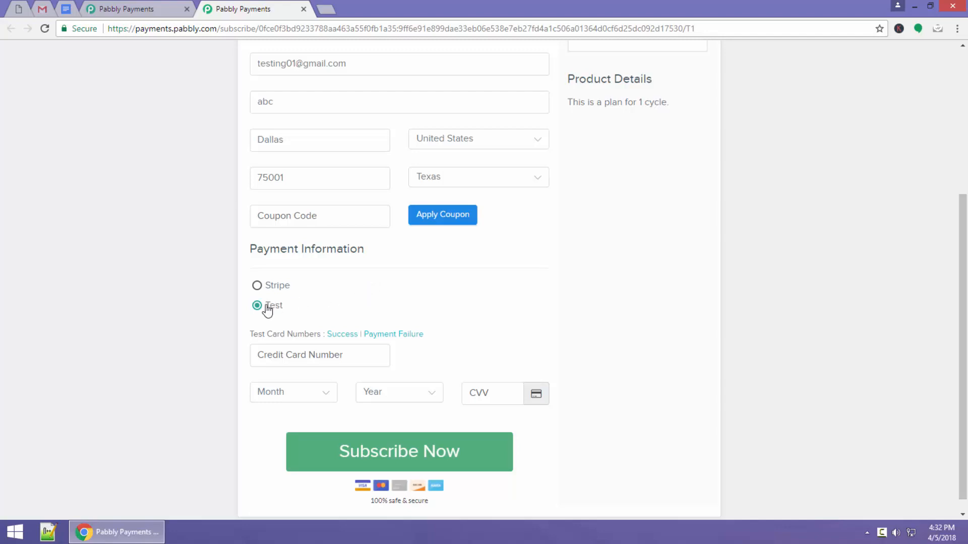
pyautogui.moveTo(264, 280)
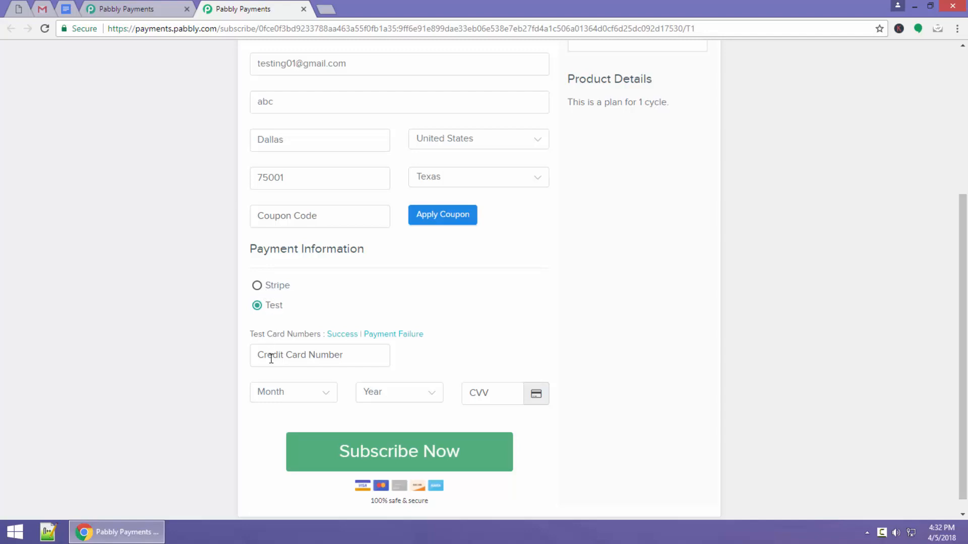
pyautogui.click(319, 355)
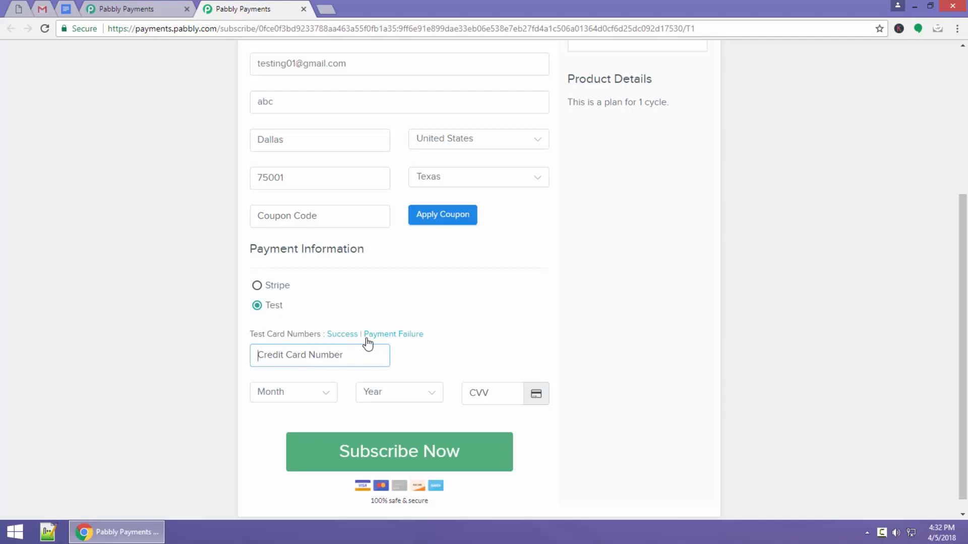
pyautogui.click(342, 334)
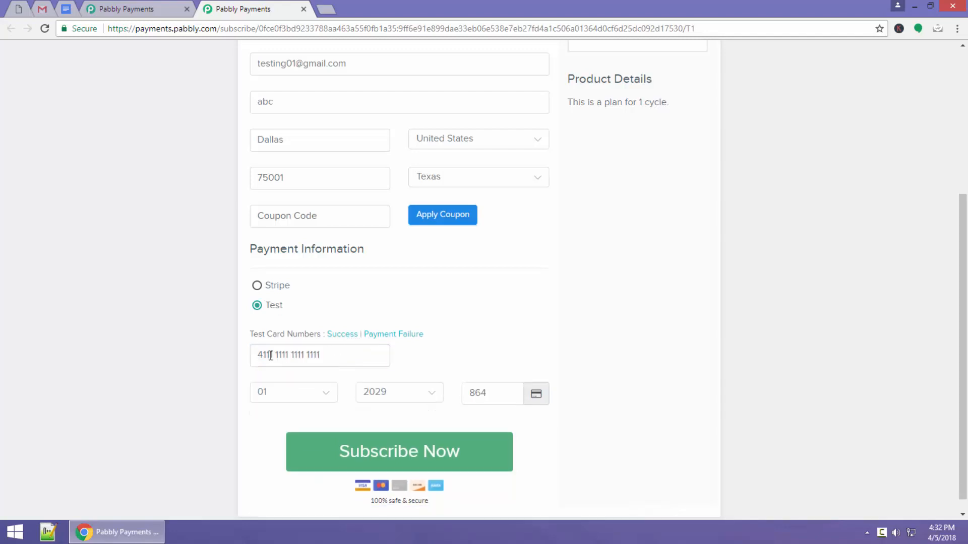
pyautogui.click(319, 355)
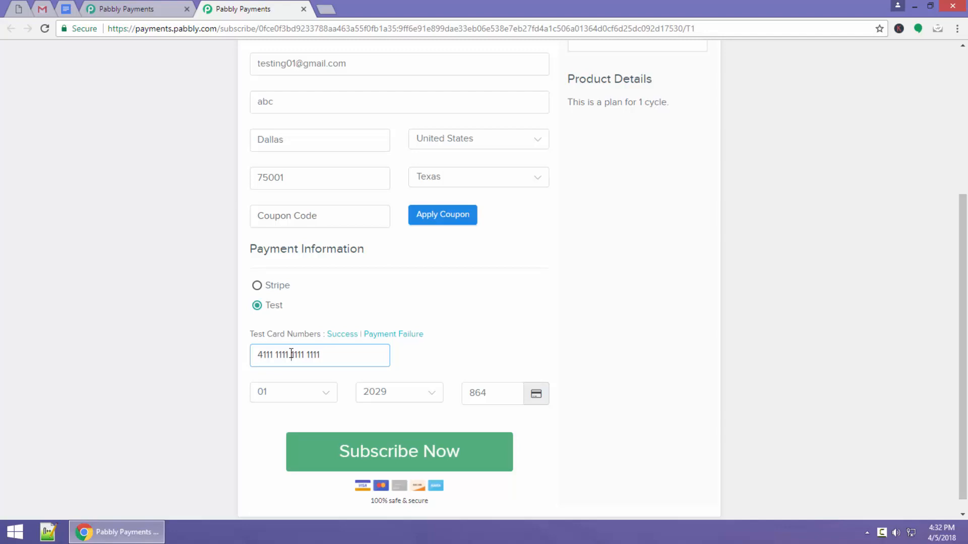
pyautogui.click(294, 392)
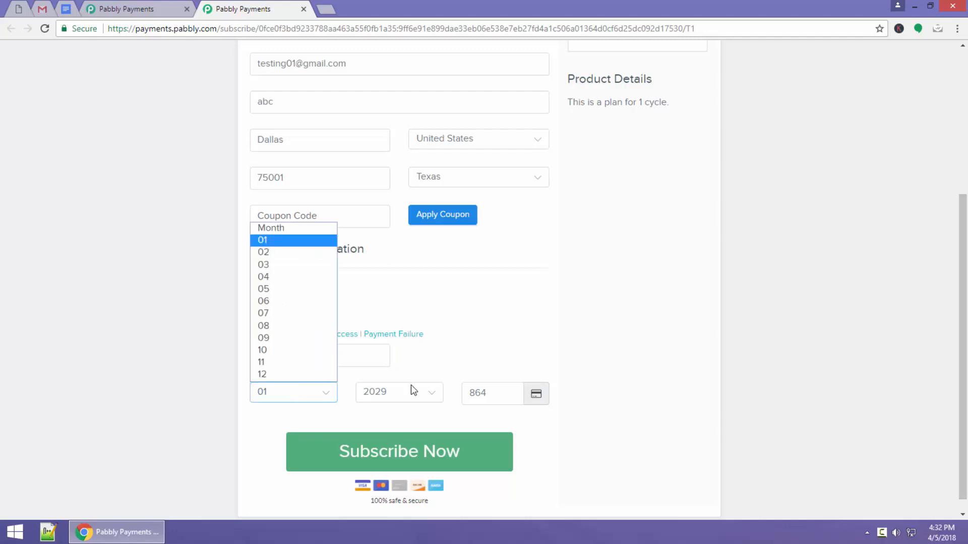
pyautogui.click(399, 391)
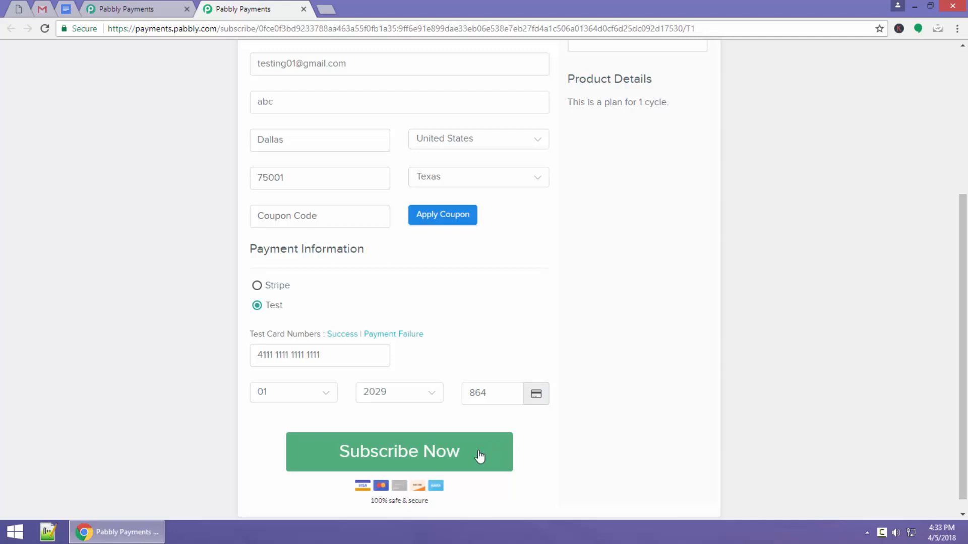
pyautogui.click(400, 452)
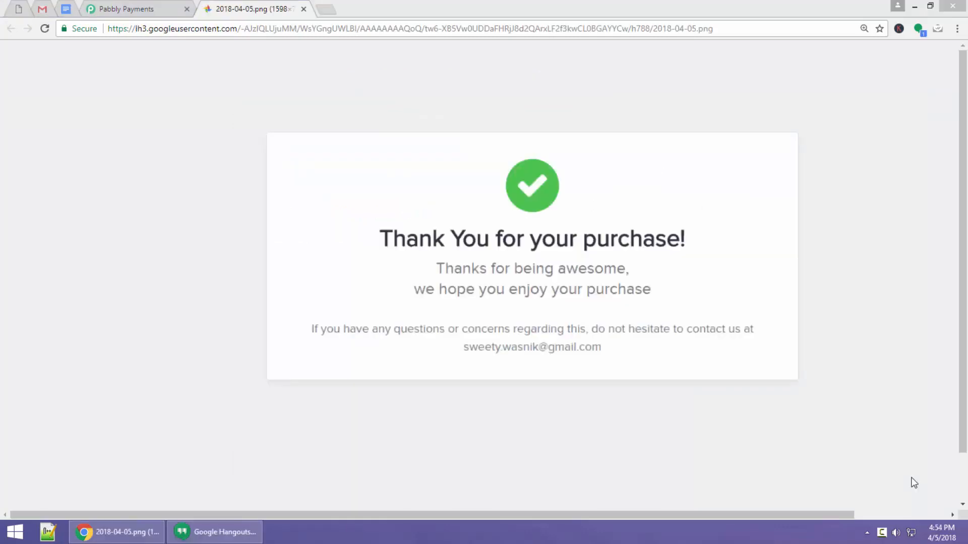
pyautogui.moveTo(402, 237)
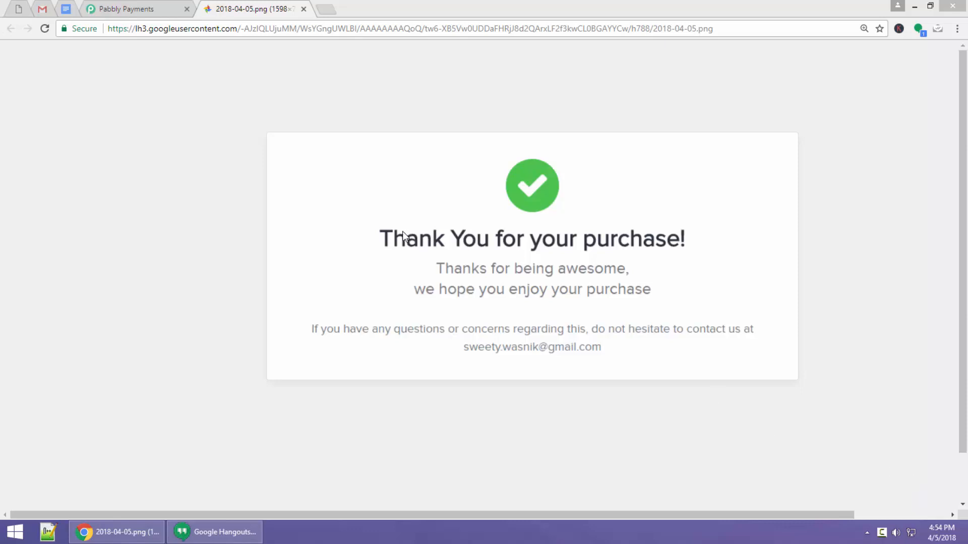
pyautogui.moveTo(500, 290)
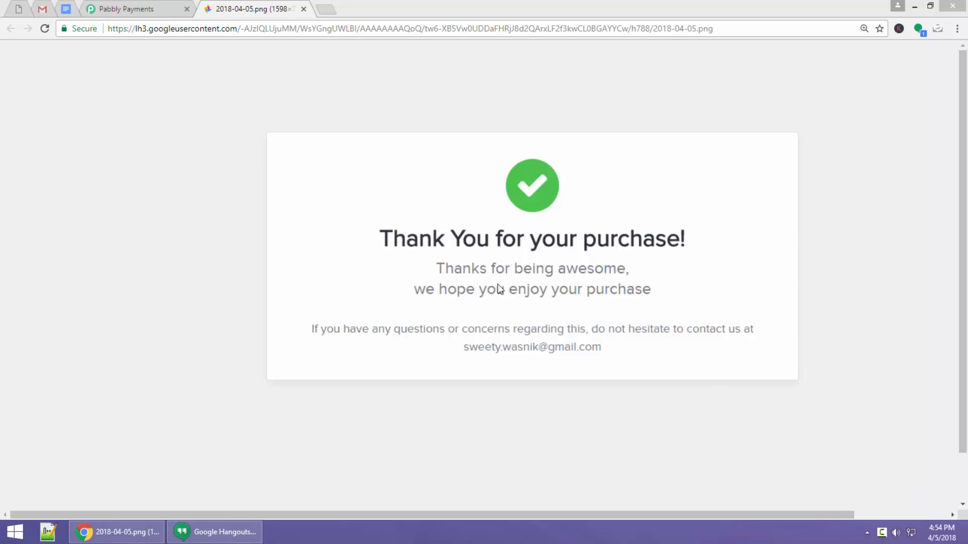
pyautogui.moveTo(487, 299)
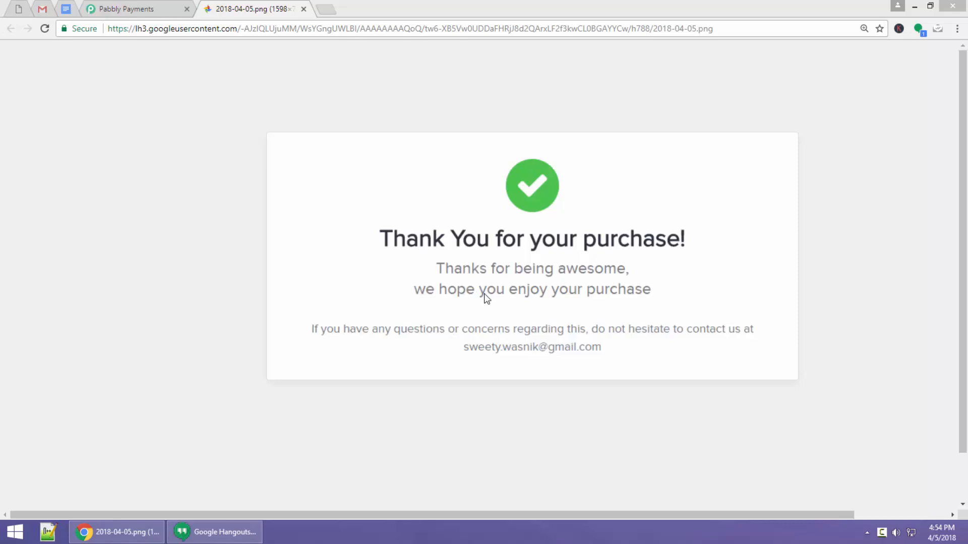
pyautogui.moveTo(489, 308)
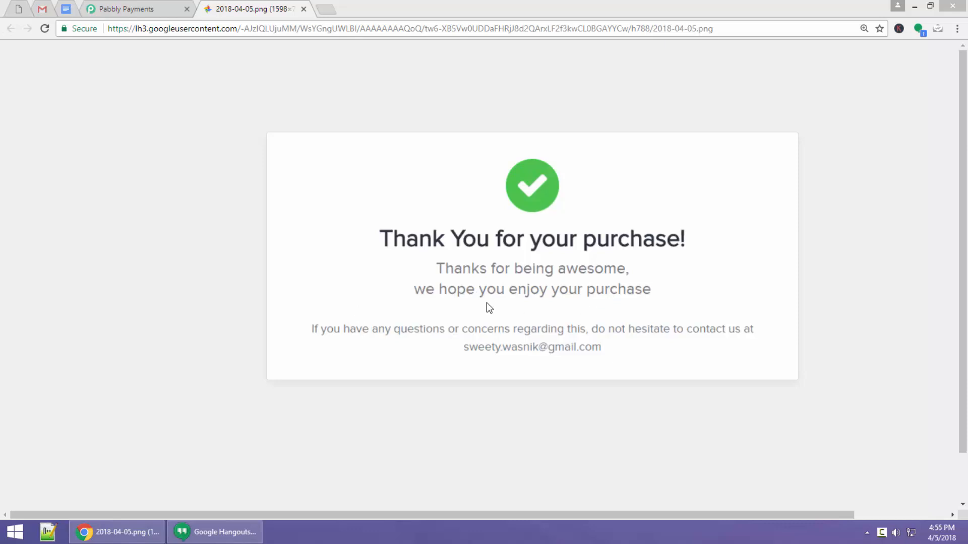
pyautogui.moveTo(494, 309)
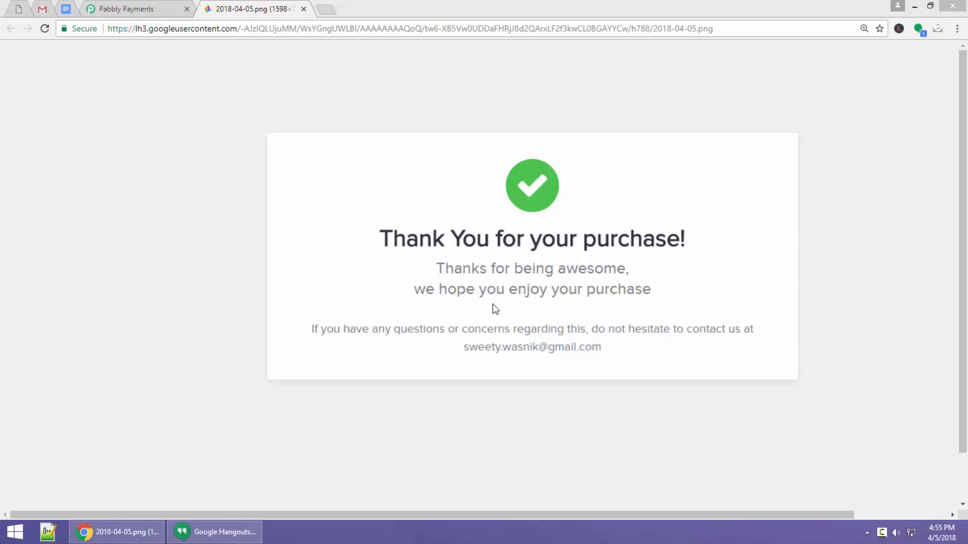
pyautogui.moveTo(636, 304)
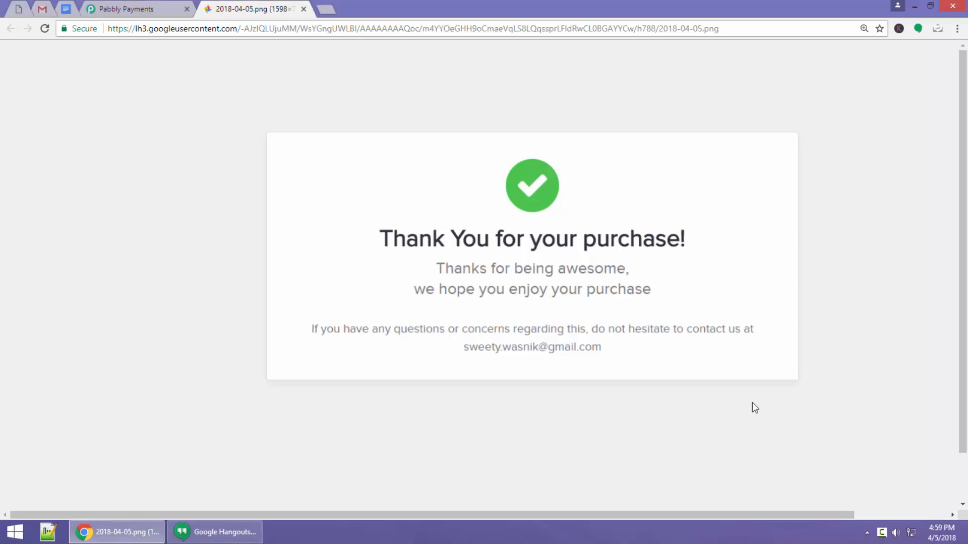
pyautogui.moveTo(502, 318)
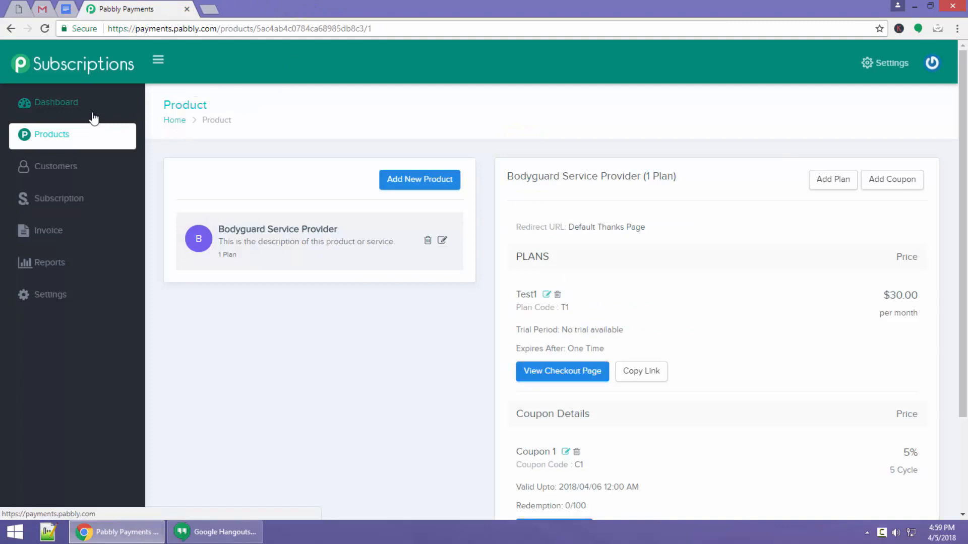
pyautogui.moveTo(96, 111)
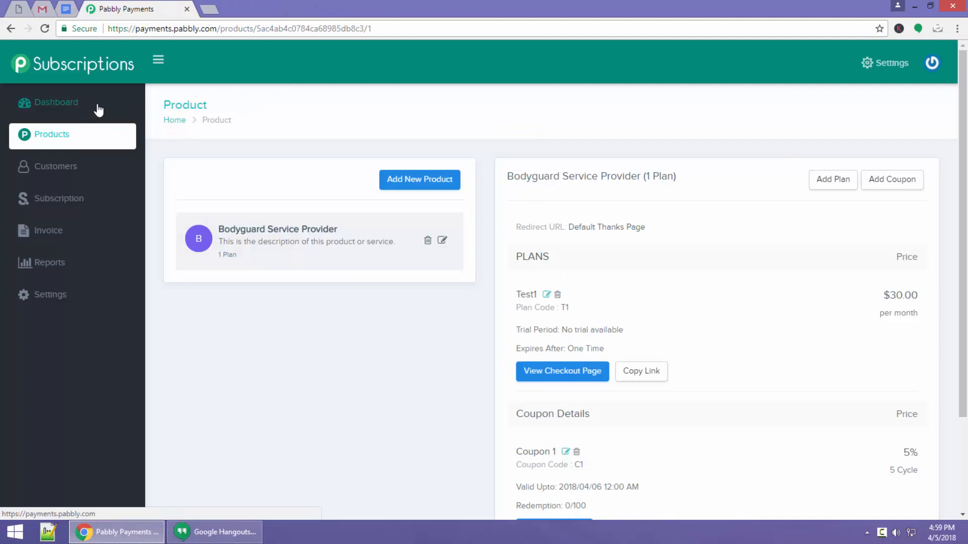
# - View the dashboard listing $30.00 total sales and one new Bodyguard Service Provider subscription
pyautogui.click(57, 103)
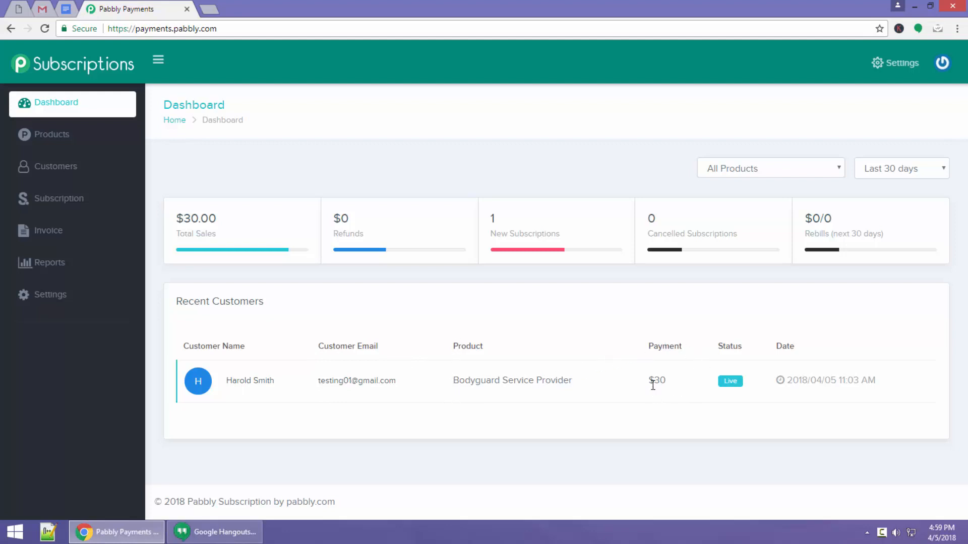
pyautogui.moveTo(724, 348)
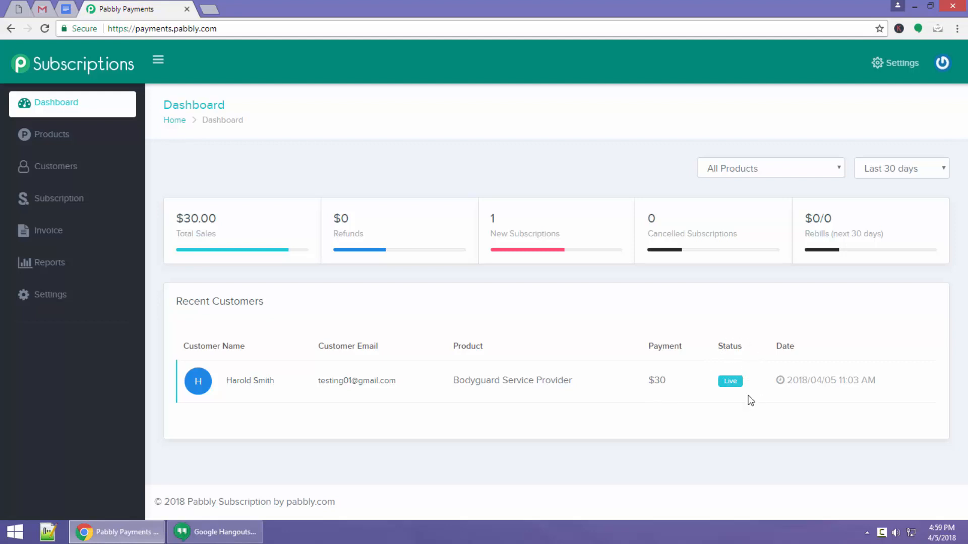
pyautogui.moveTo(804, 381)
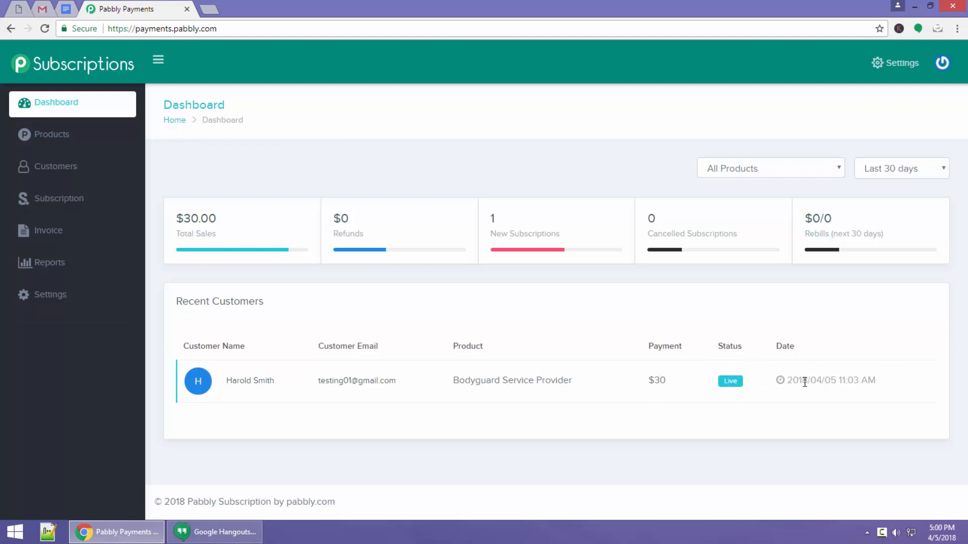
pyautogui.moveTo(868, 365)
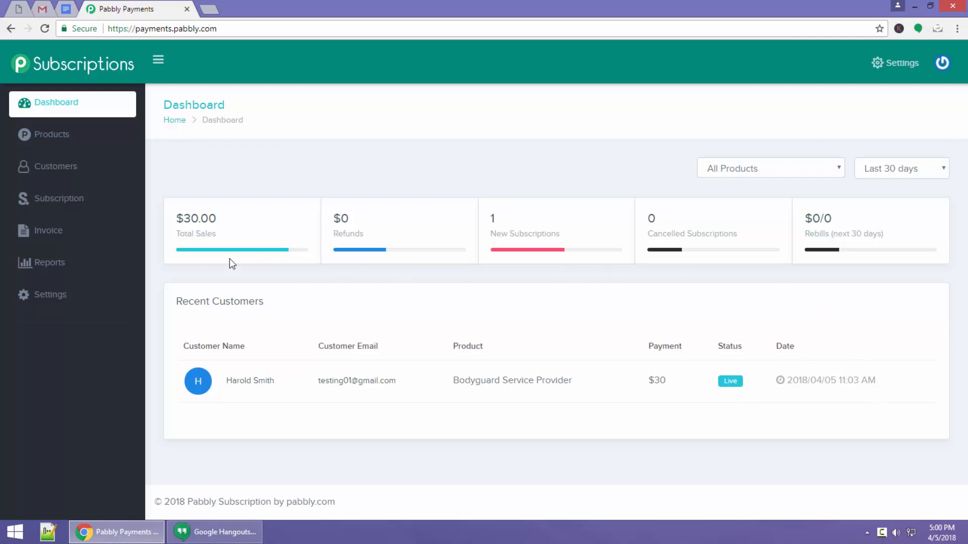
pyautogui.moveTo(322, 249)
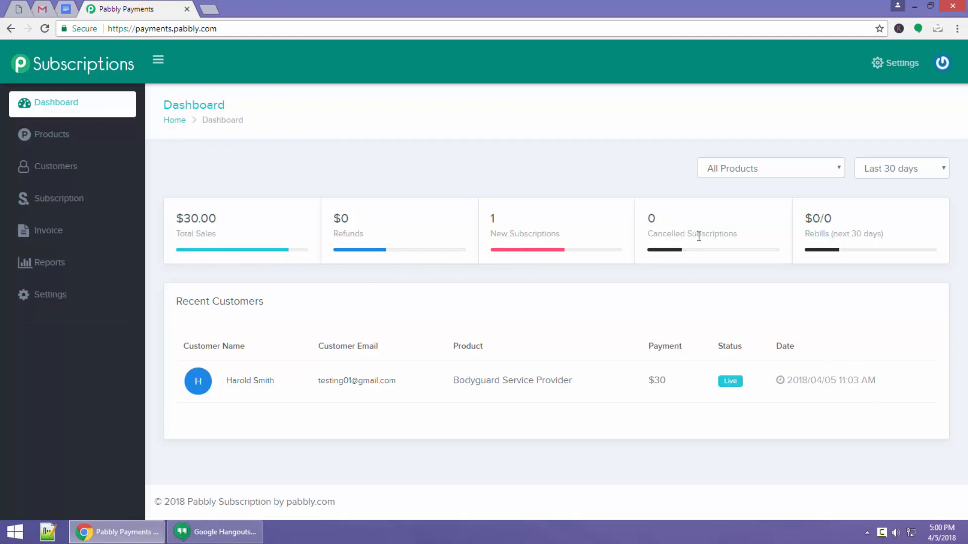
pyautogui.moveTo(817, 247)
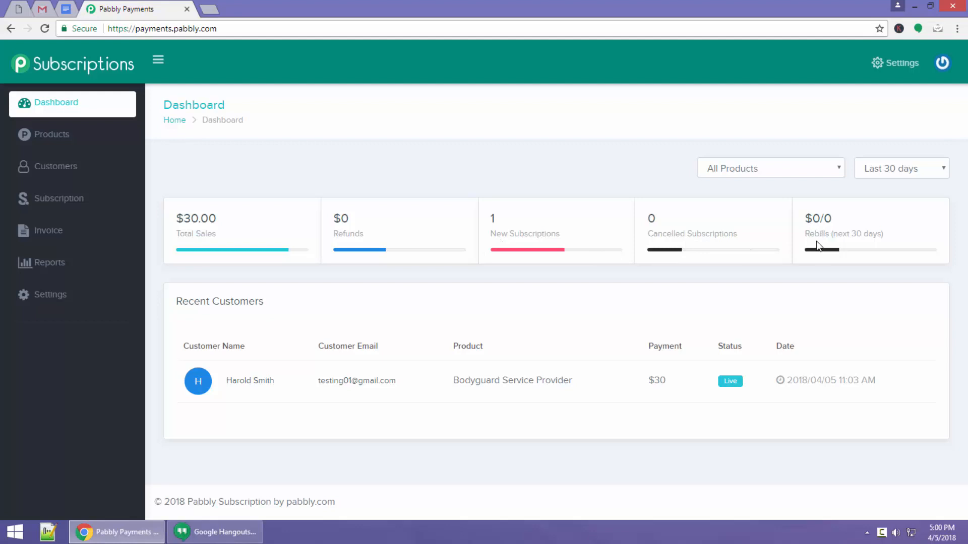
pyautogui.moveTo(823, 274)
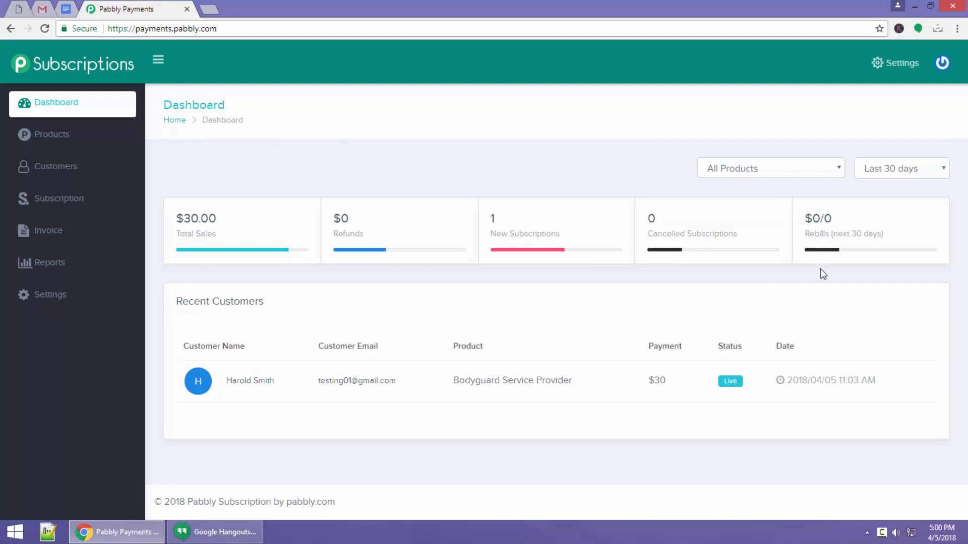
pyautogui.moveTo(680, 312)
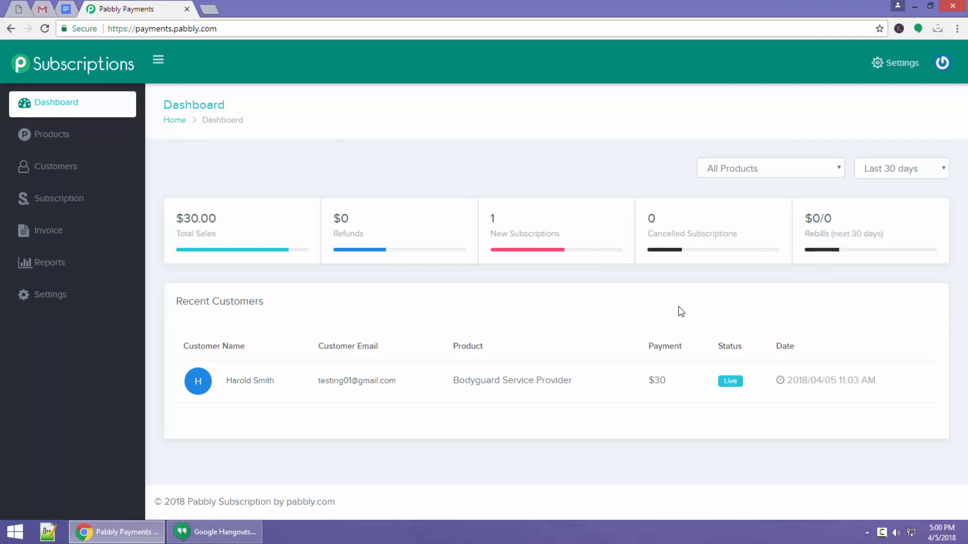
pyautogui.moveTo(372, 413)
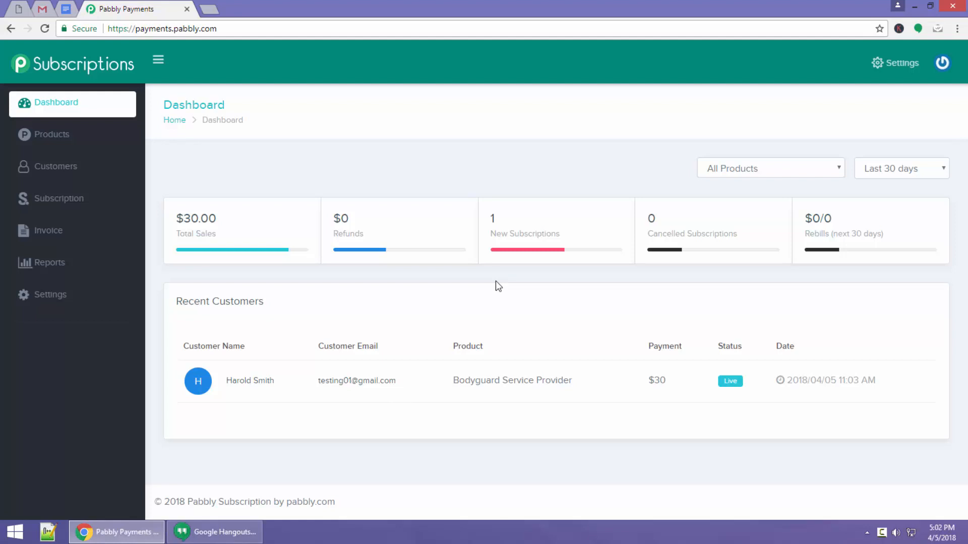
pyautogui.moveTo(478, 288)
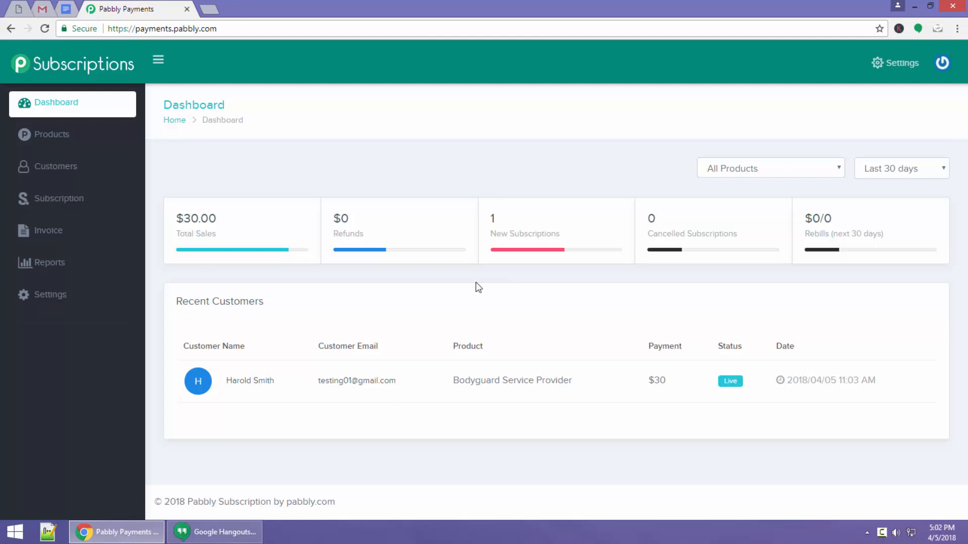
pyautogui.moveTo(409, 282)
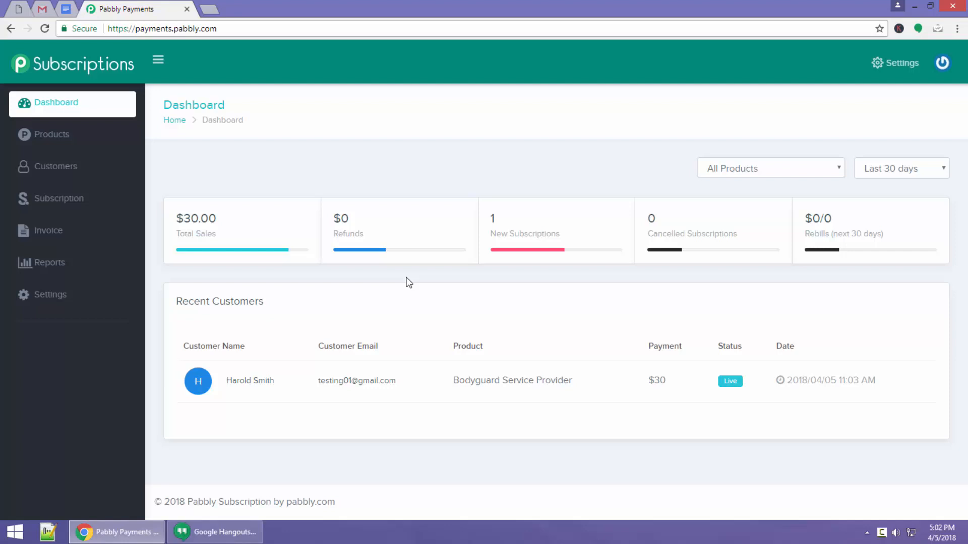
pyautogui.moveTo(52, 134)
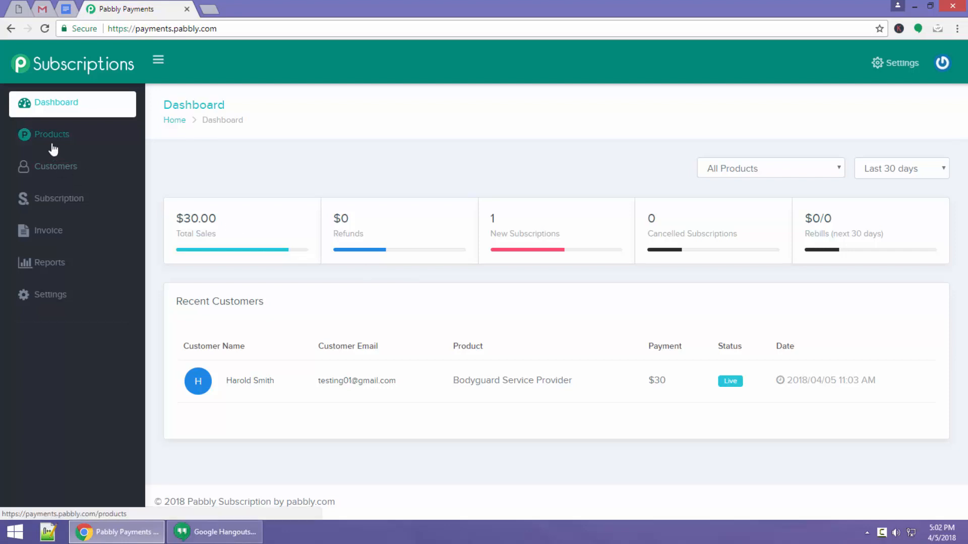
# - Return to the Products page showing Bodyguard Service Provider with its $30 Test1 plan
pyautogui.click(51, 134)
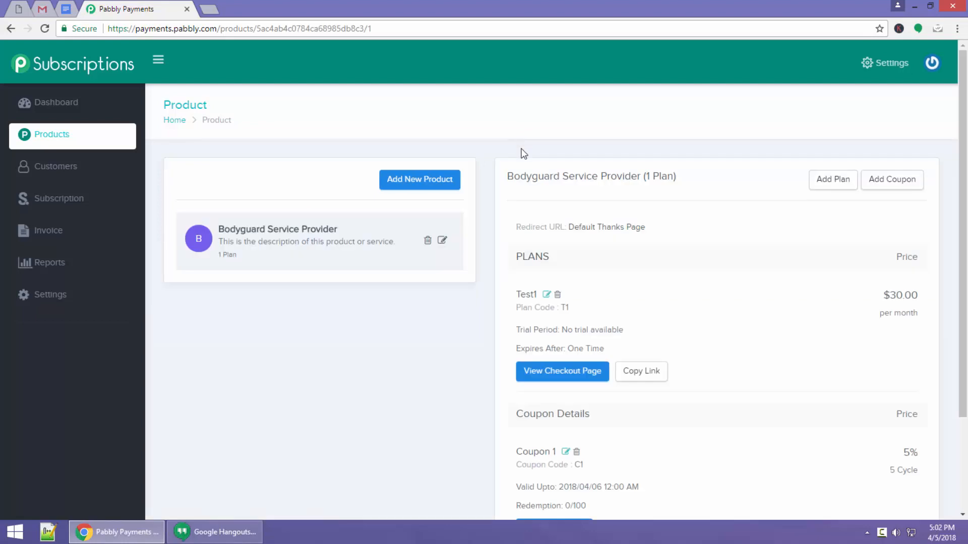
pyautogui.moveTo(428, 215)
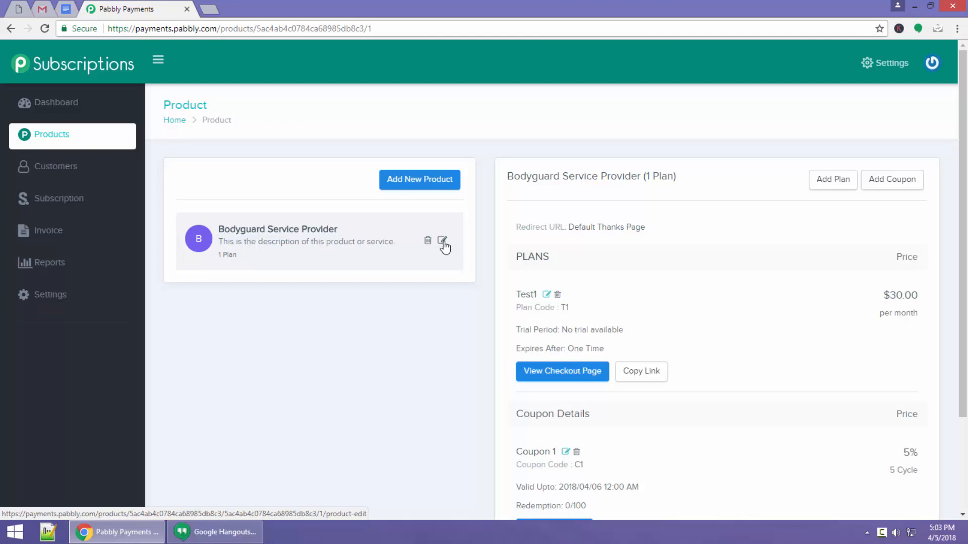
# - Open the Edit Product form for Bodyguard Service Provider
pyautogui.click(442, 241)
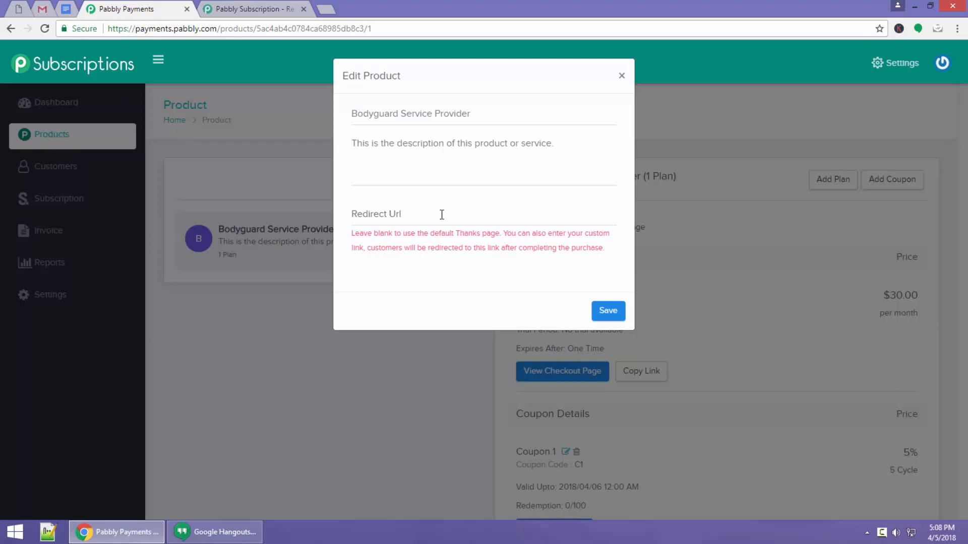
pyautogui.write('h')
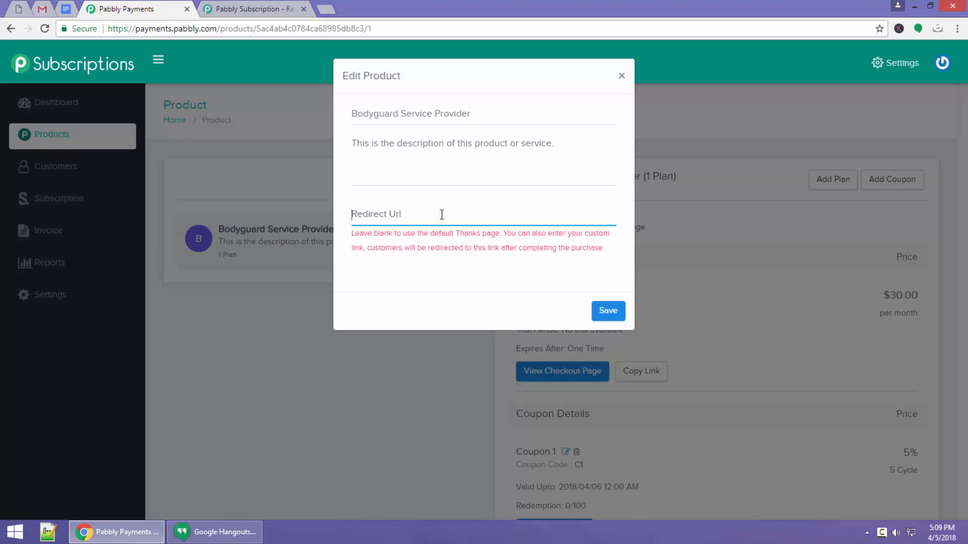
pyautogui.write('www.')
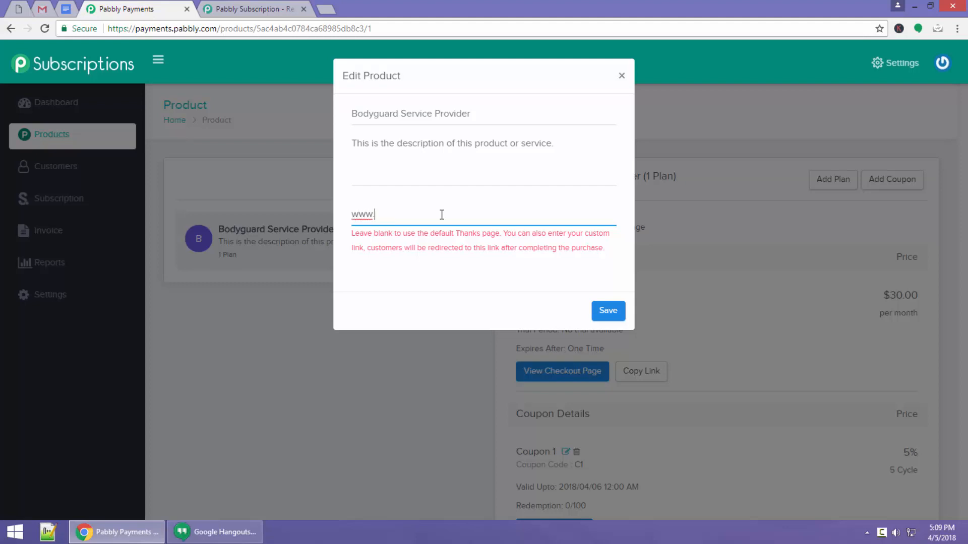
pyautogui.write('pabbly')
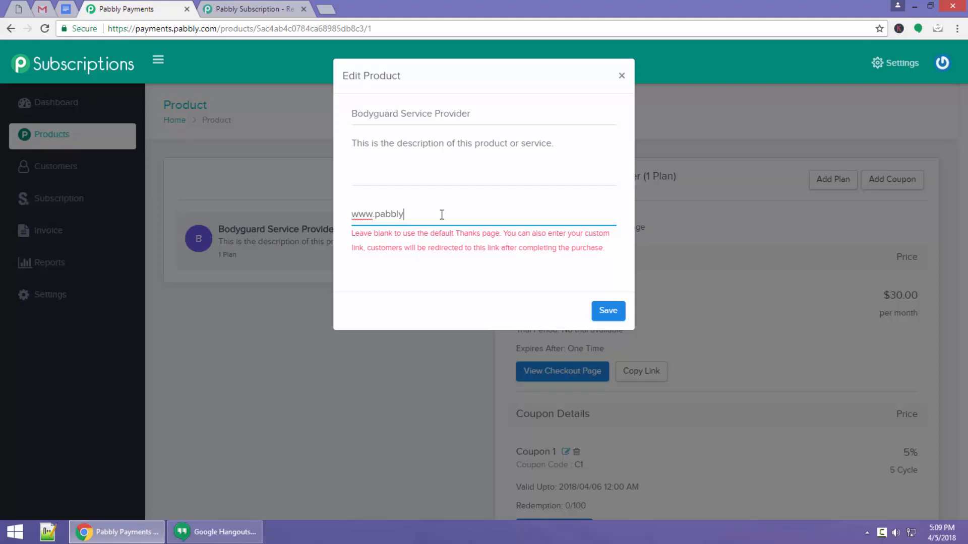
pyautogui.write('.com/s')
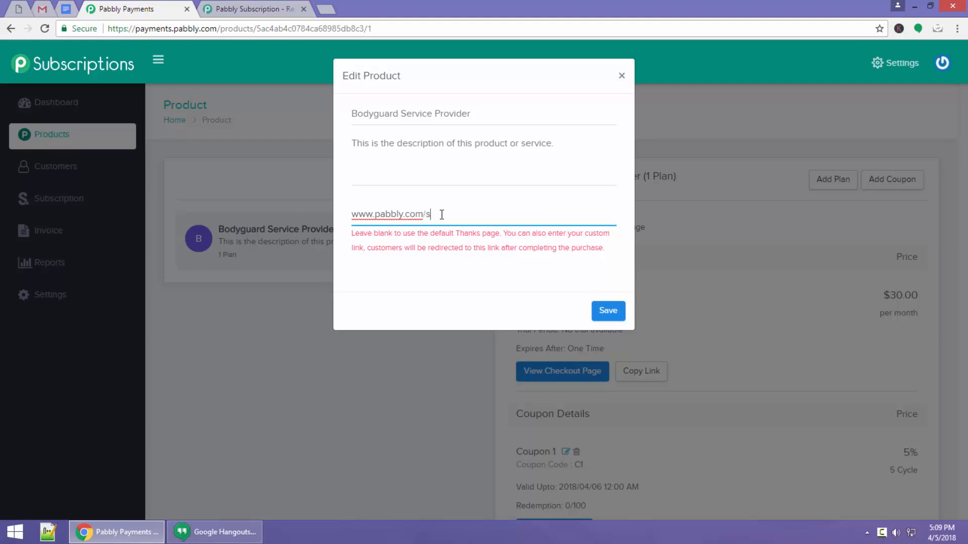
pyautogui.write('ubscriptio')
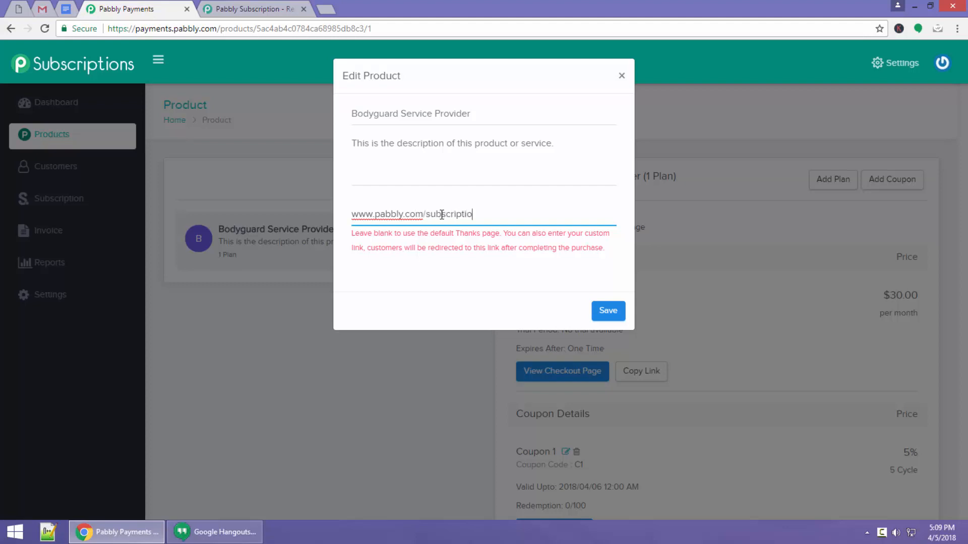
pyautogui.write('ns/')
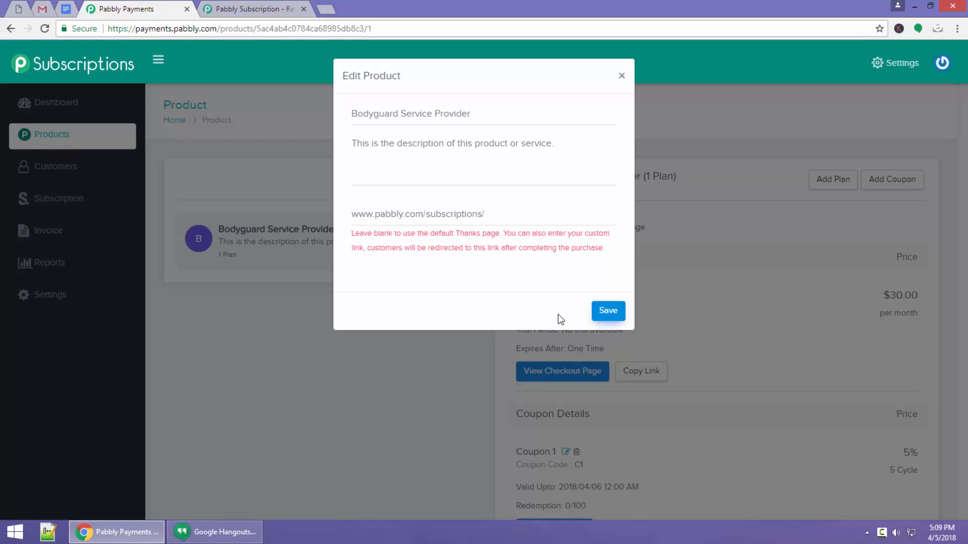
pyautogui.click(607, 310)
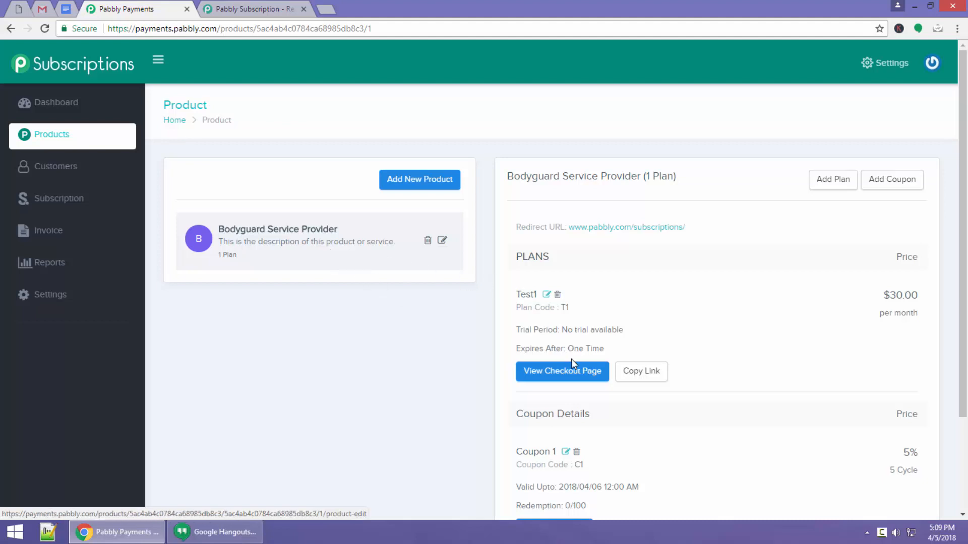
pyautogui.moveTo(562, 371)
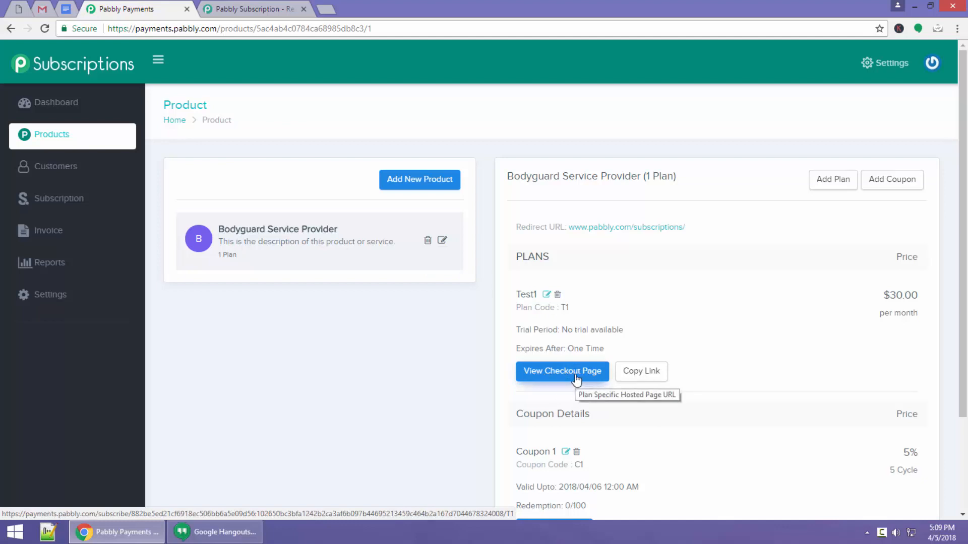
# - Open the Test1 plan's checkout page again in a new tab
pyautogui.click(561, 371)
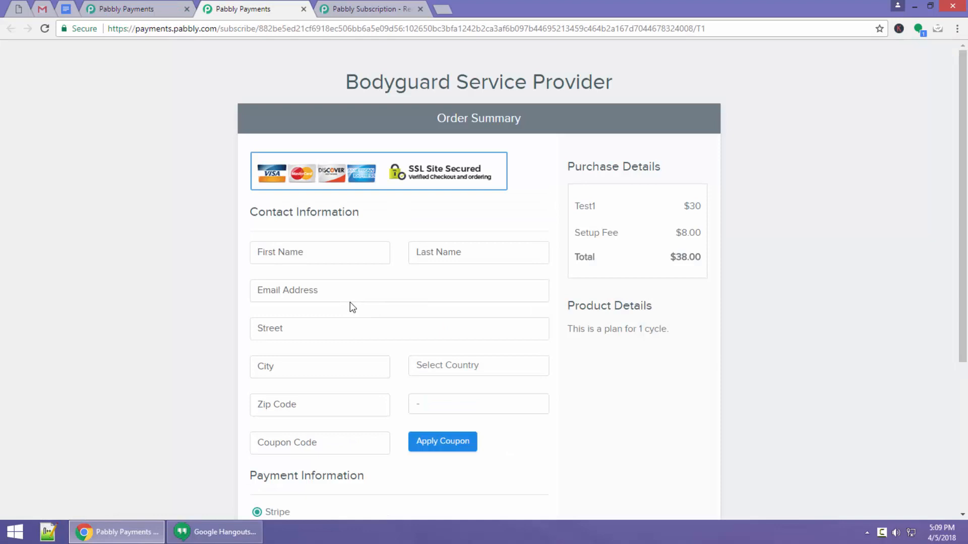
# - Enter first name Andrew, last name Wizards (fixing a typo) and the test email address
pyautogui.click(320, 252)
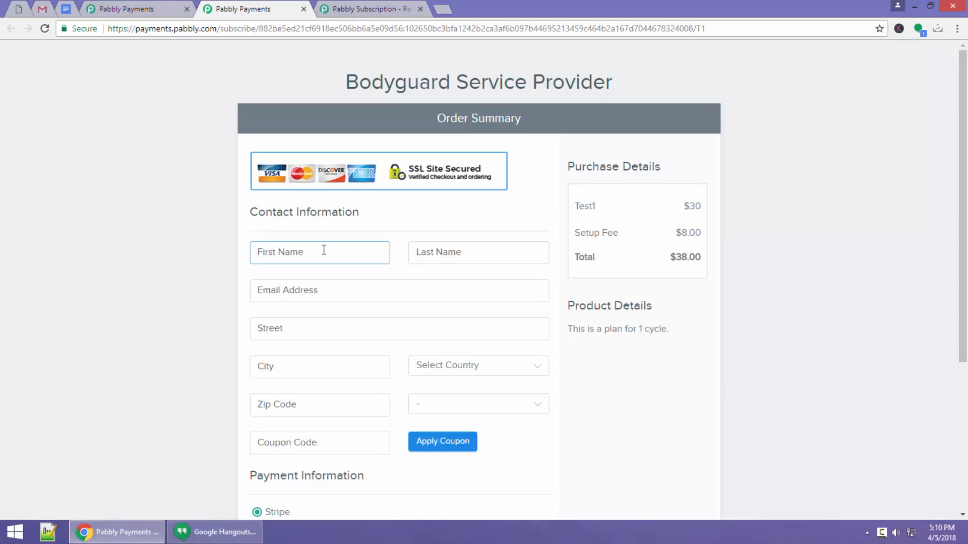
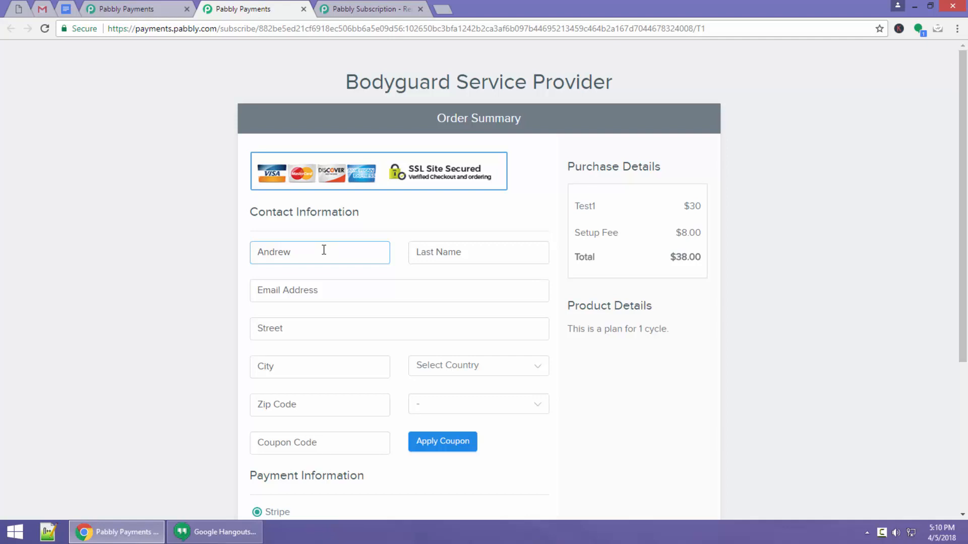
pyautogui.click(478, 252)
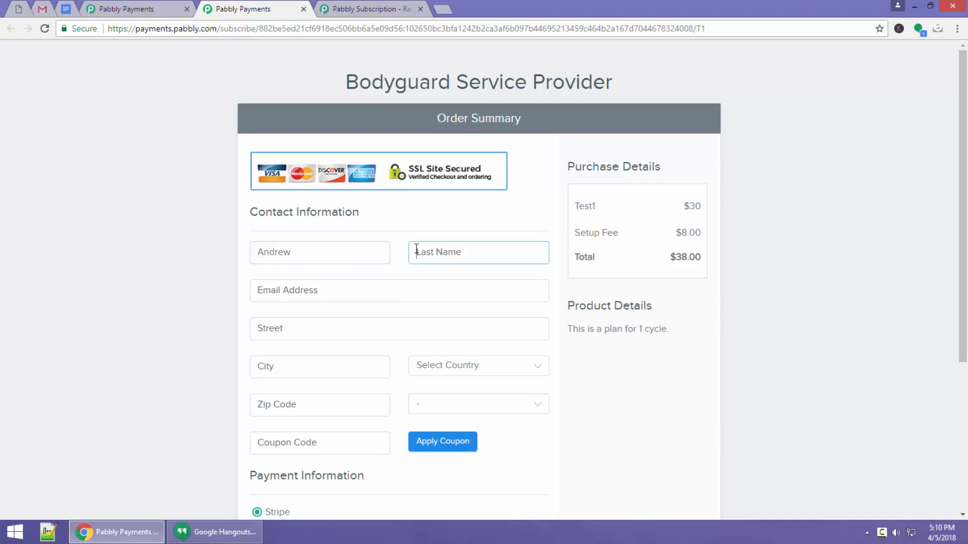
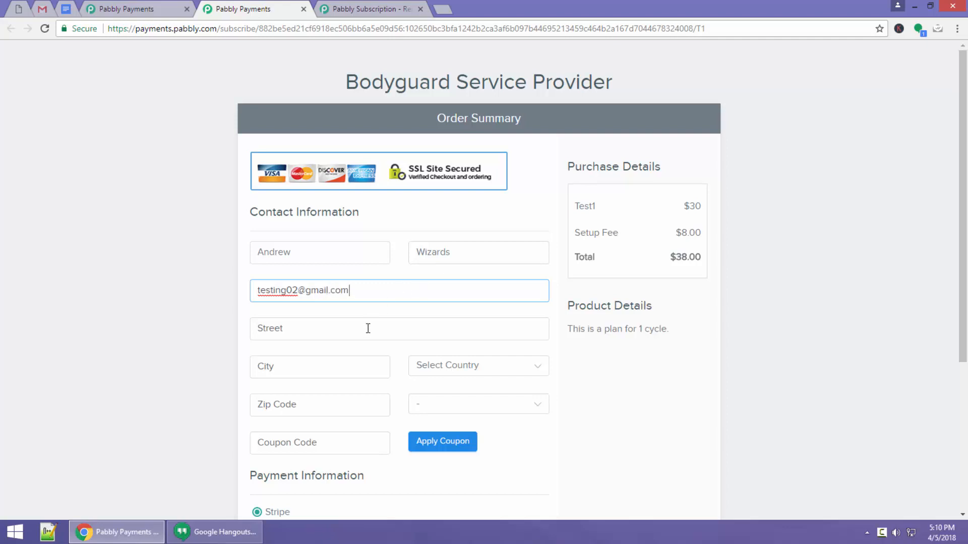
# - Fill in street address 'def' and city 'xyz'
pyautogui.click(399, 329)
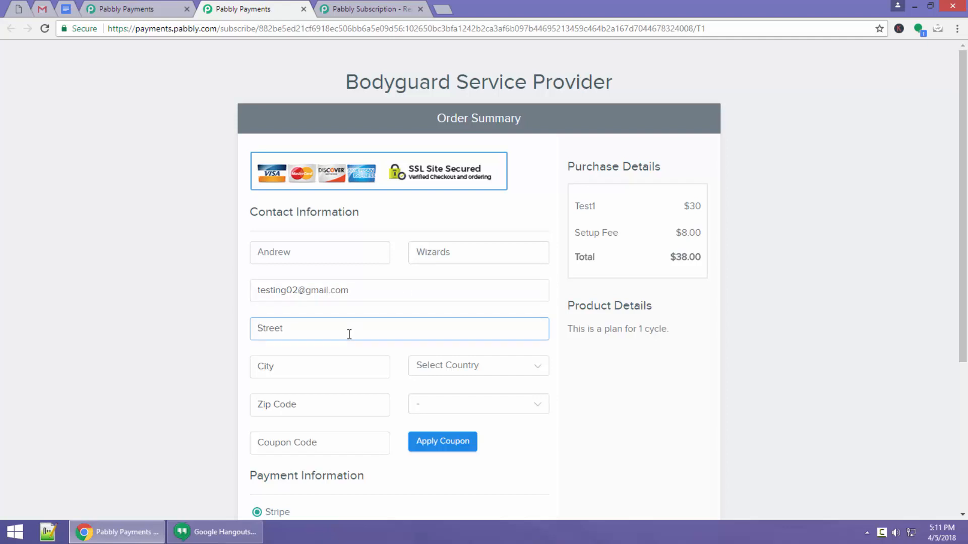
pyautogui.write('def')
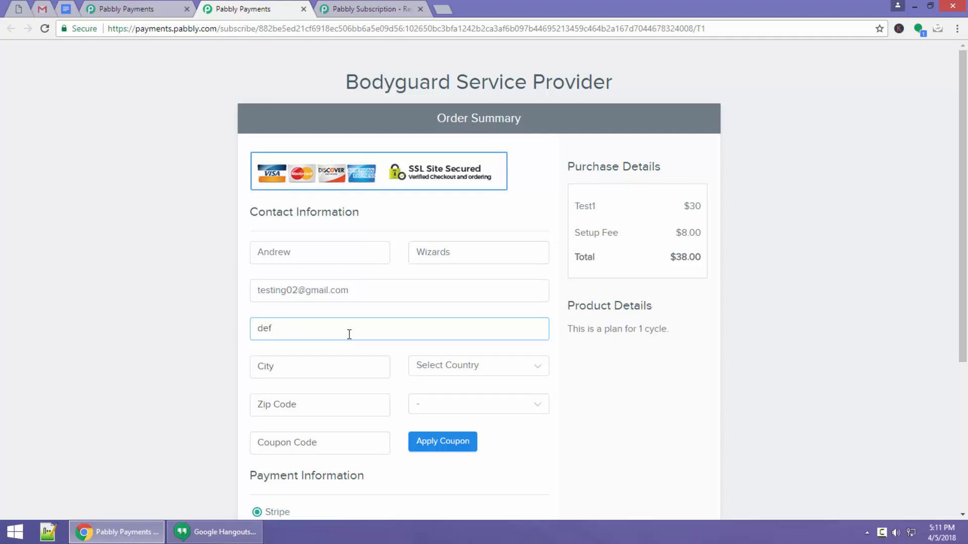
pyautogui.click(319, 366)
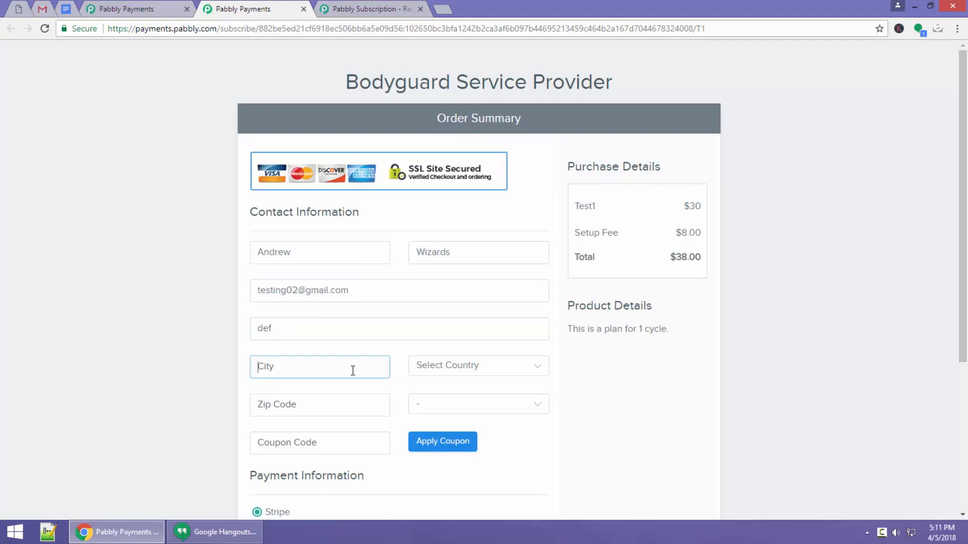
pyautogui.write('x')
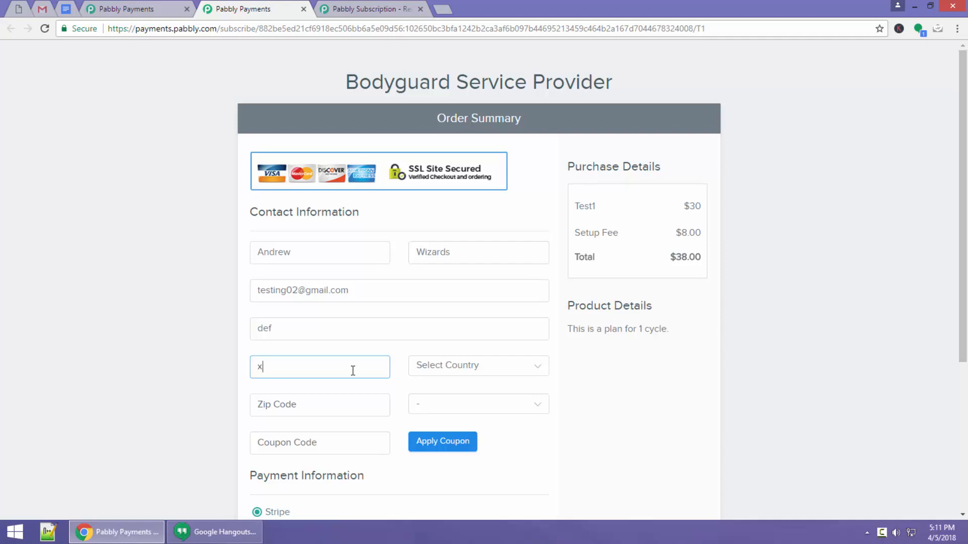
pyautogui.write('yz')
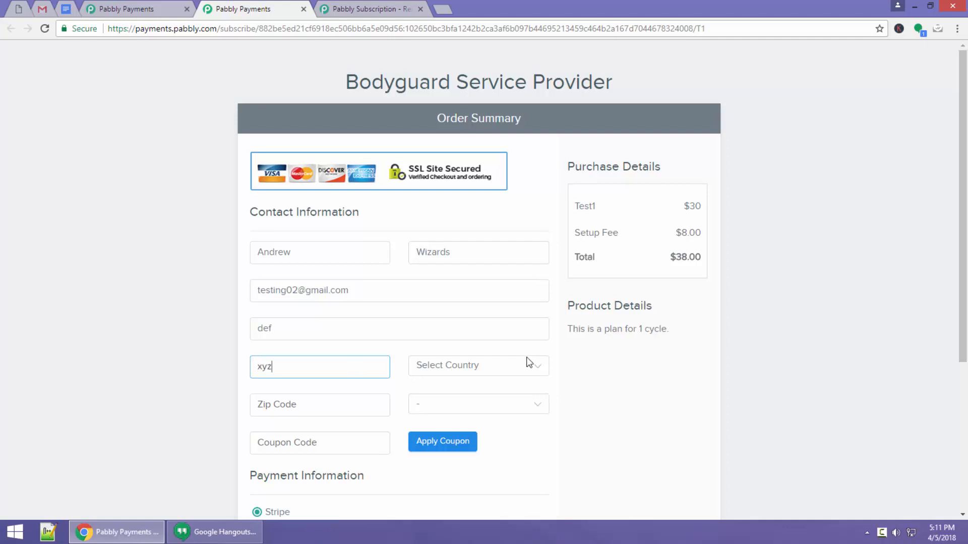
# - Set country United States, state Texas and zip code 75002 on the checkout
pyautogui.click(476, 364)
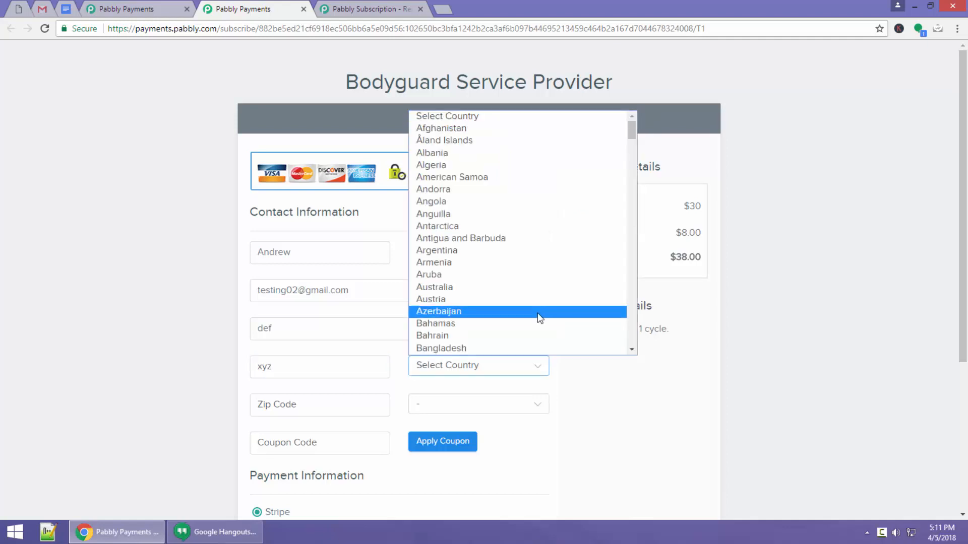
pyautogui.scroll(-3)
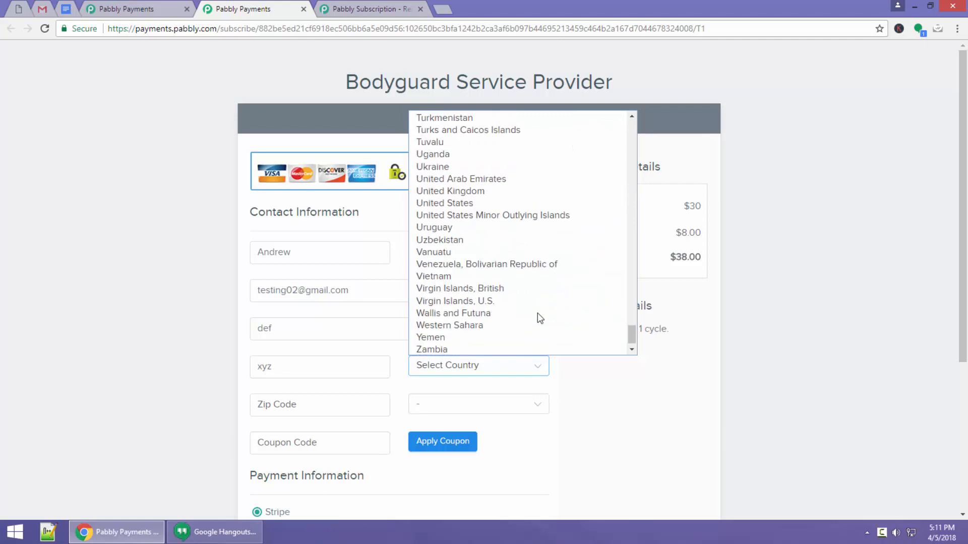
pyautogui.moveTo(445, 203)
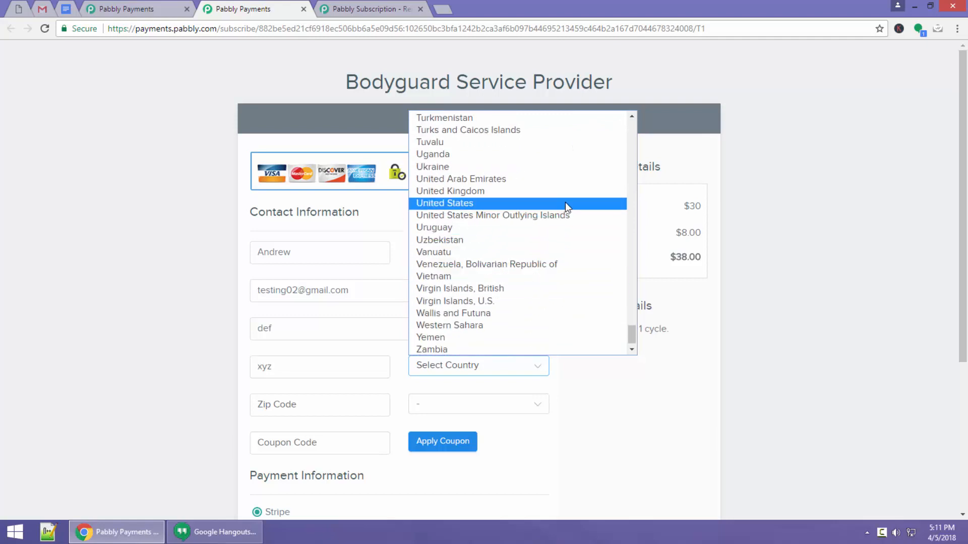
pyautogui.click(445, 202)
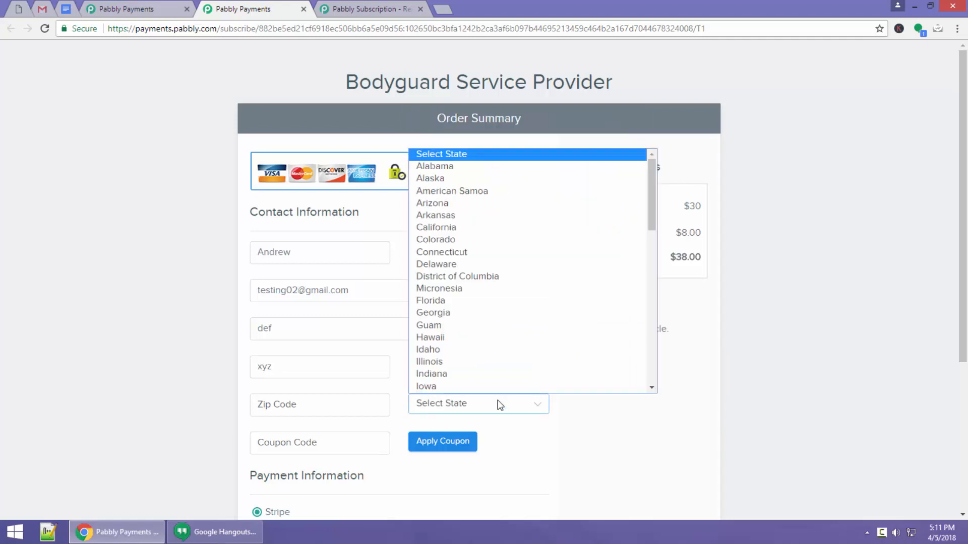
pyautogui.scroll(-3)
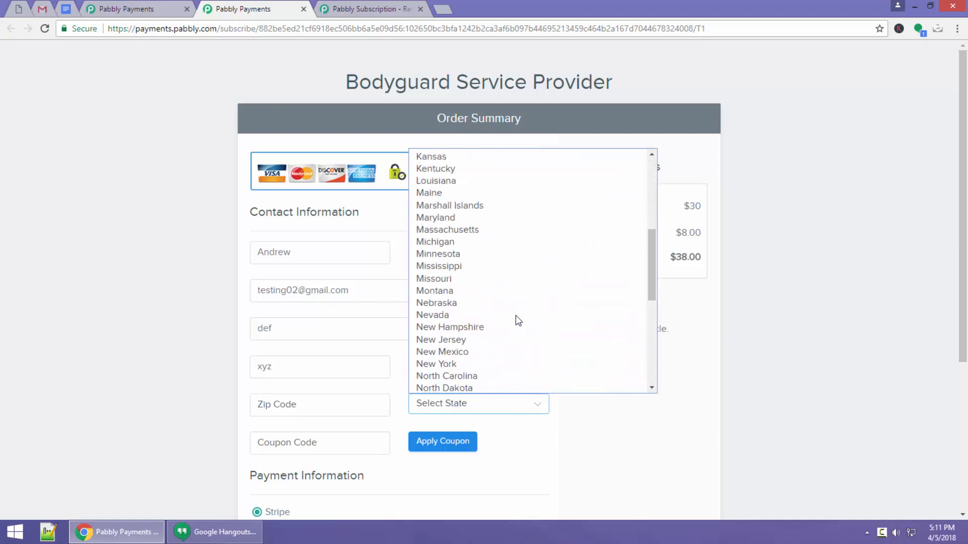
pyautogui.scroll(-3)
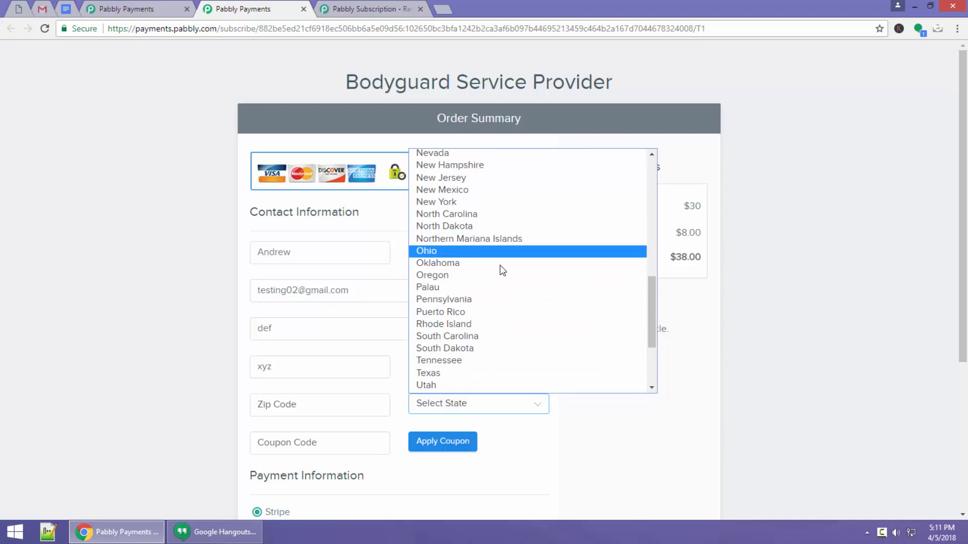
pyautogui.scroll(-3)
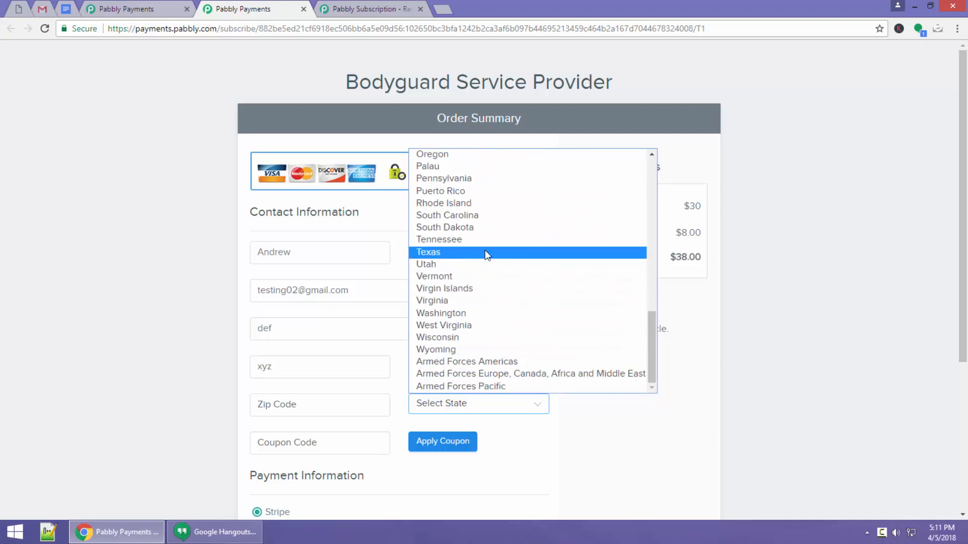
pyautogui.click(429, 252)
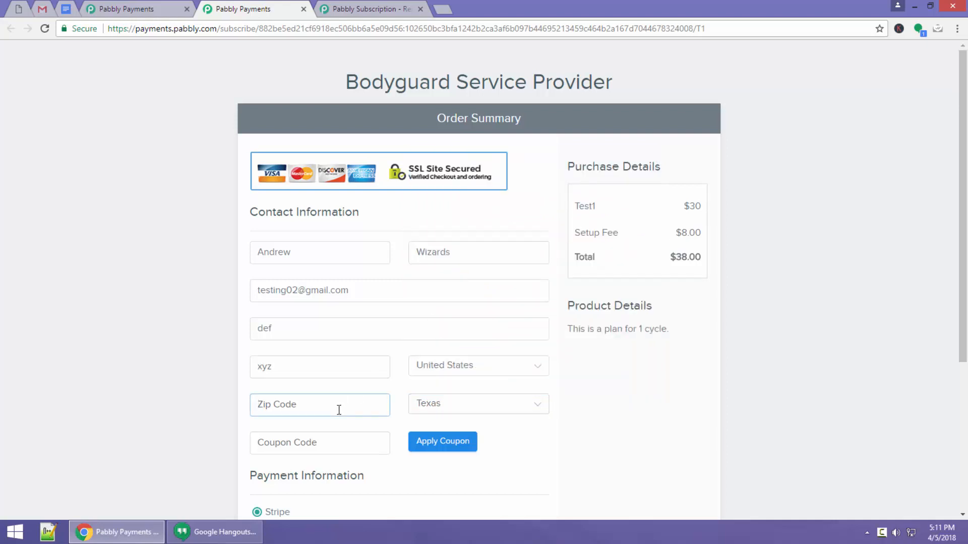
pyautogui.write('75002')
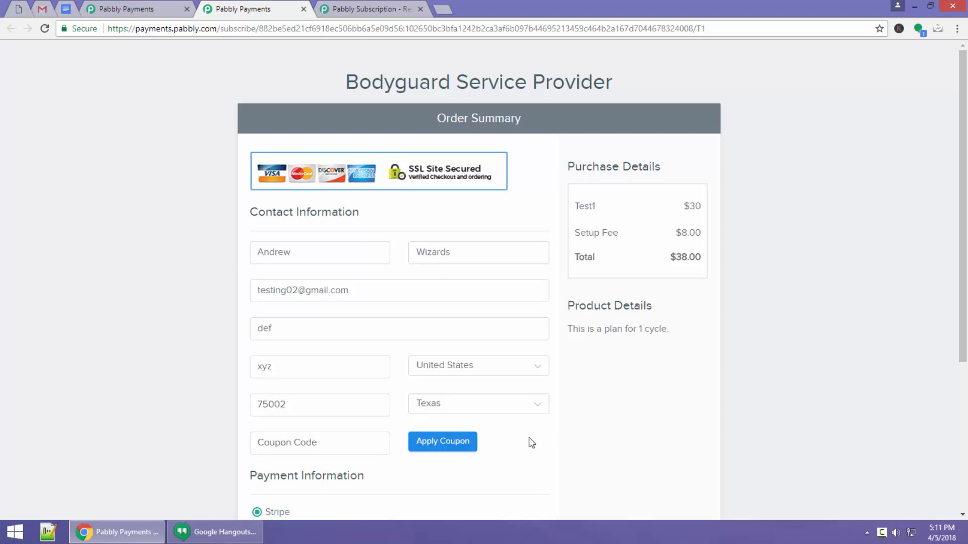
pyautogui.scroll(-3)
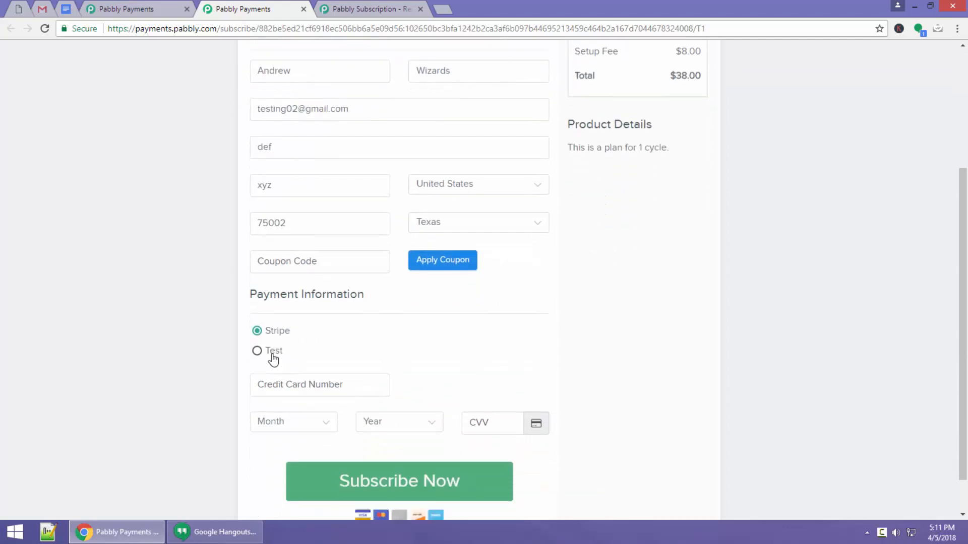
pyautogui.click(257, 350)
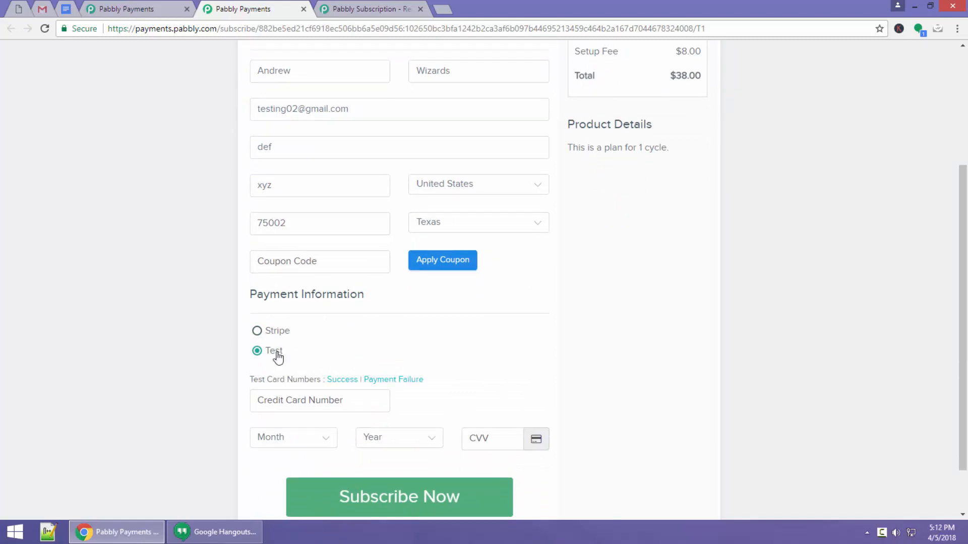
pyautogui.moveTo(349, 387)
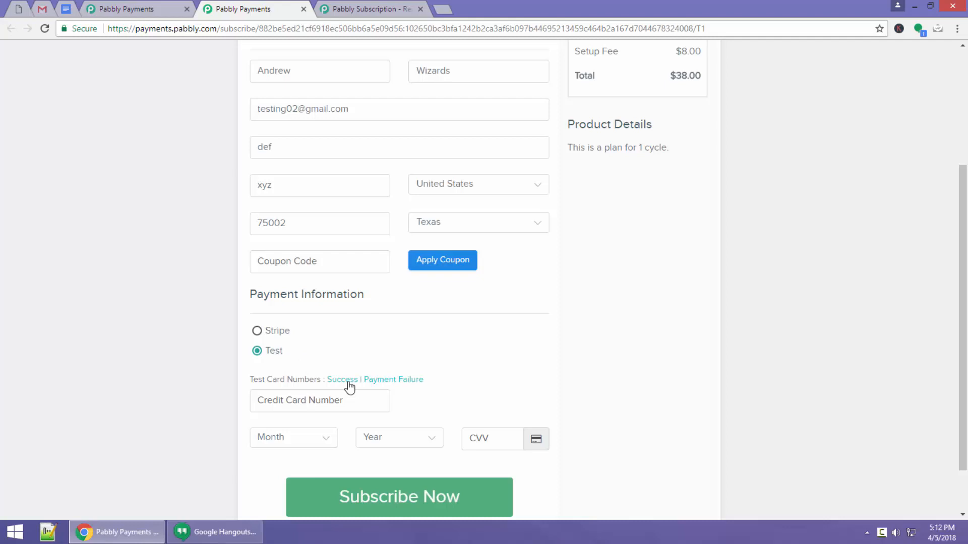
pyautogui.click(342, 379)
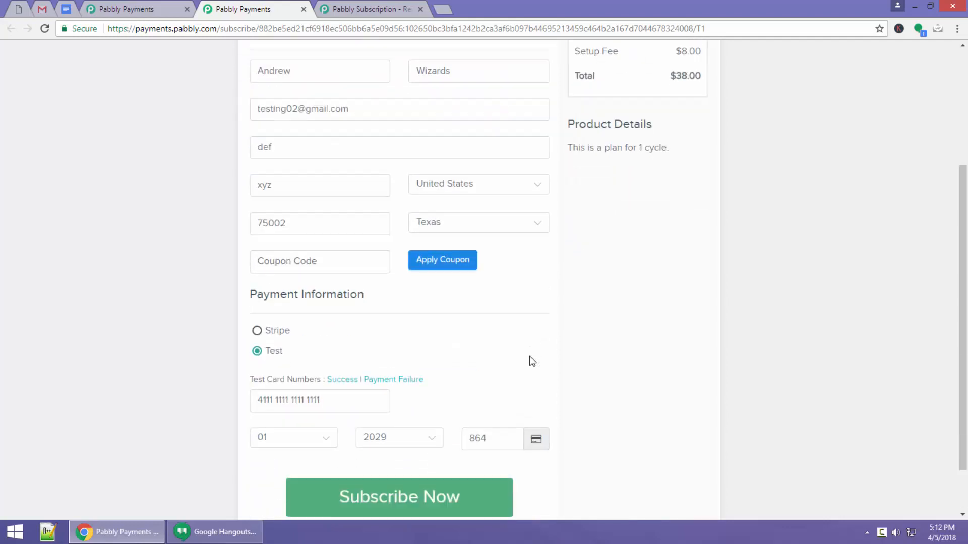
pyautogui.click(367, 9)
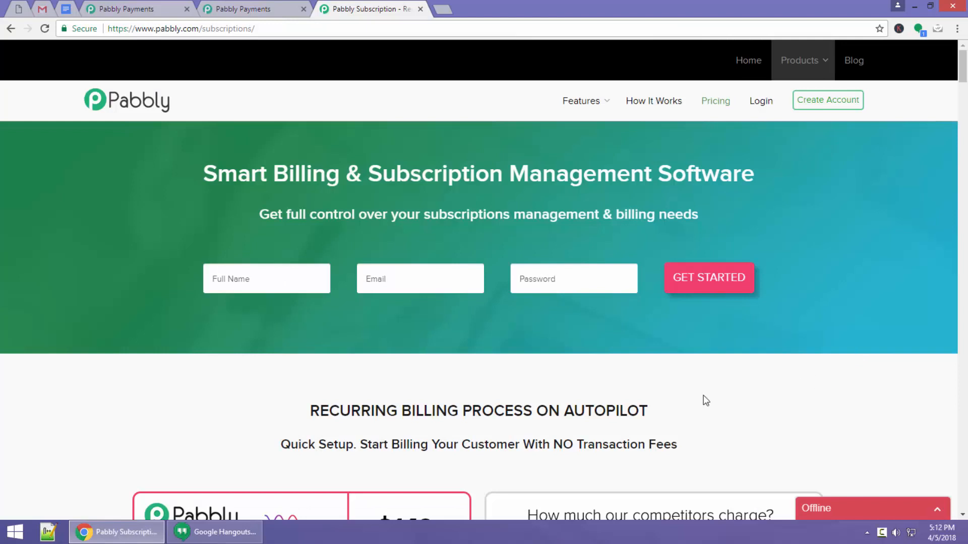
pyautogui.moveTo(193, 137)
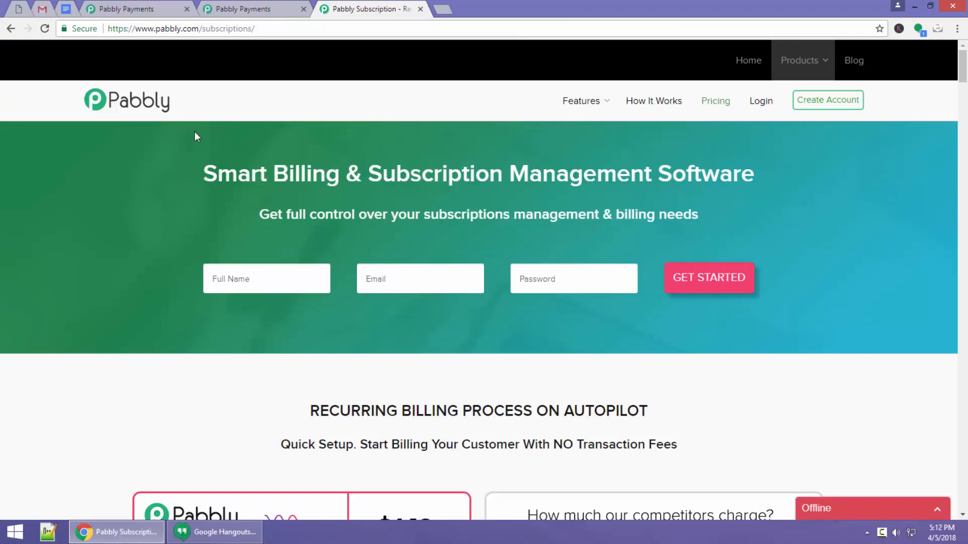
pyautogui.moveTo(276, 115)
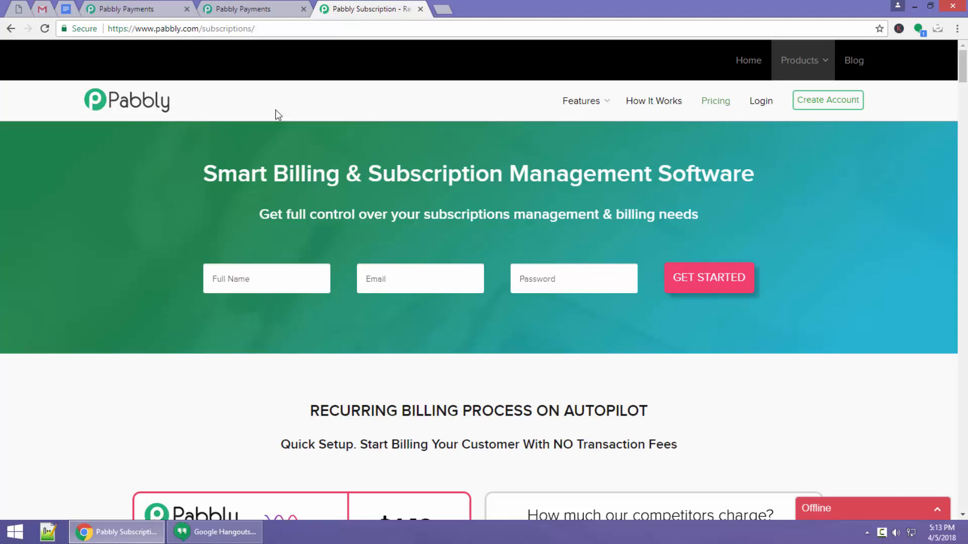
pyautogui.moveTo(278, 150)
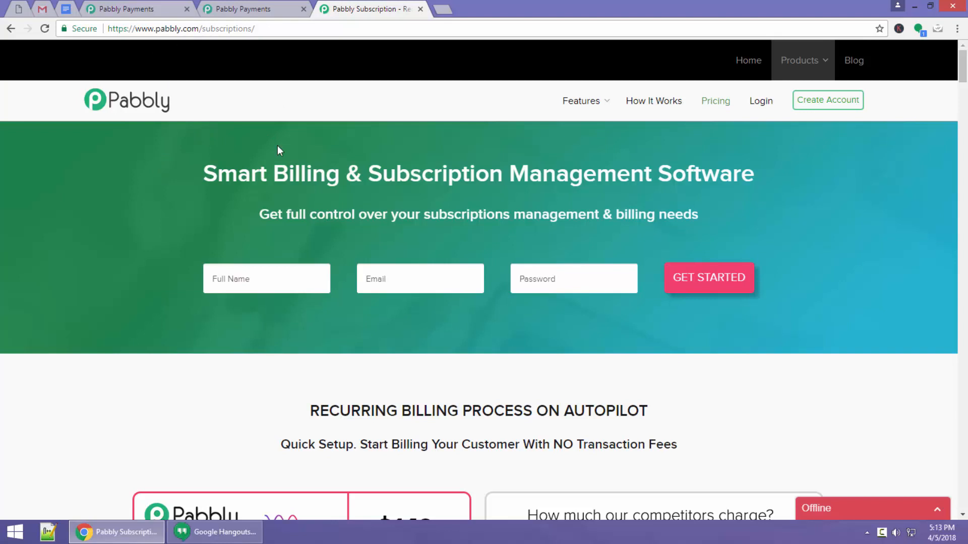